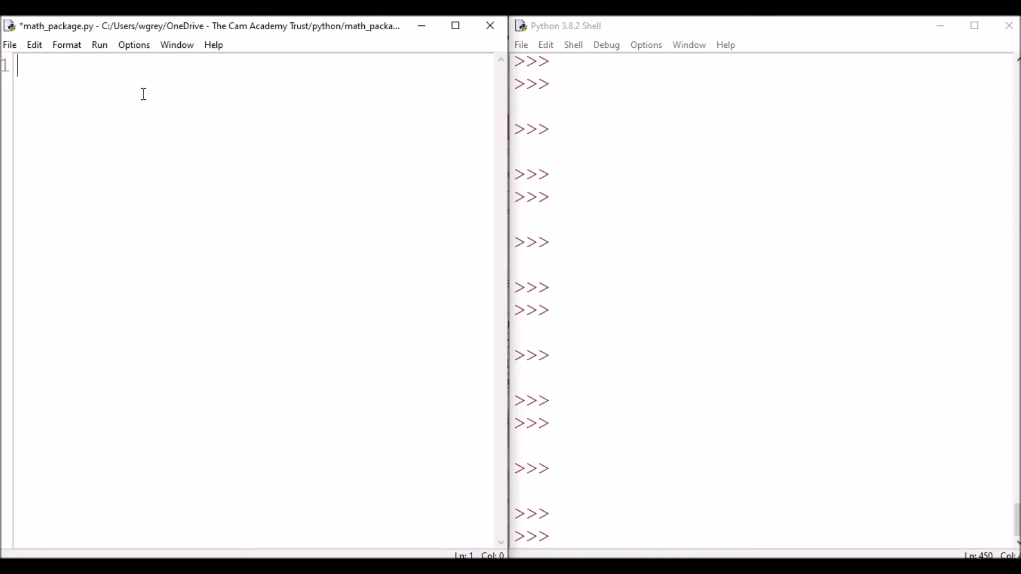
Write 'import math' and print(math.pi), then run it to print 3.141592653589793.
key(enter)
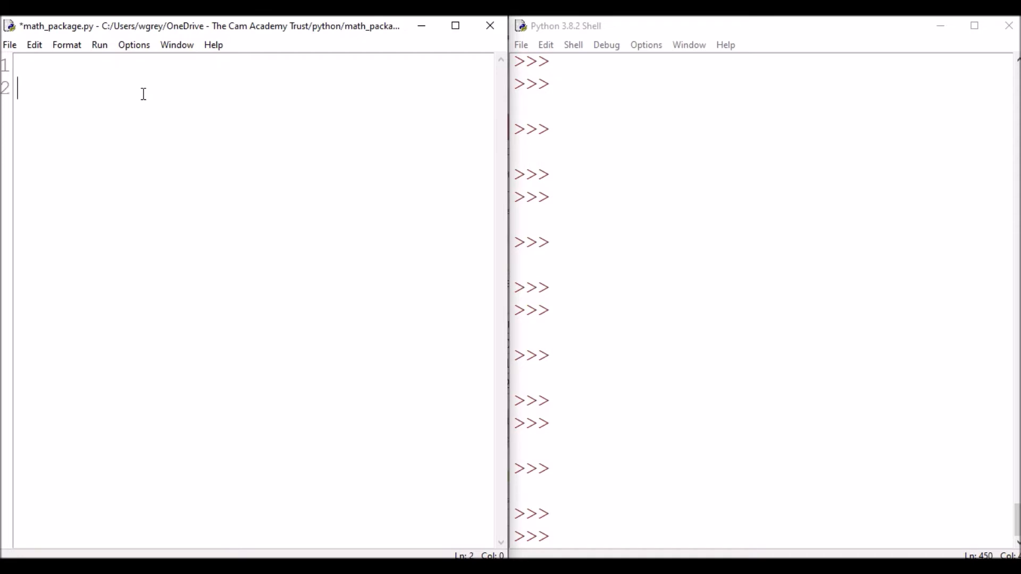
text(import math)
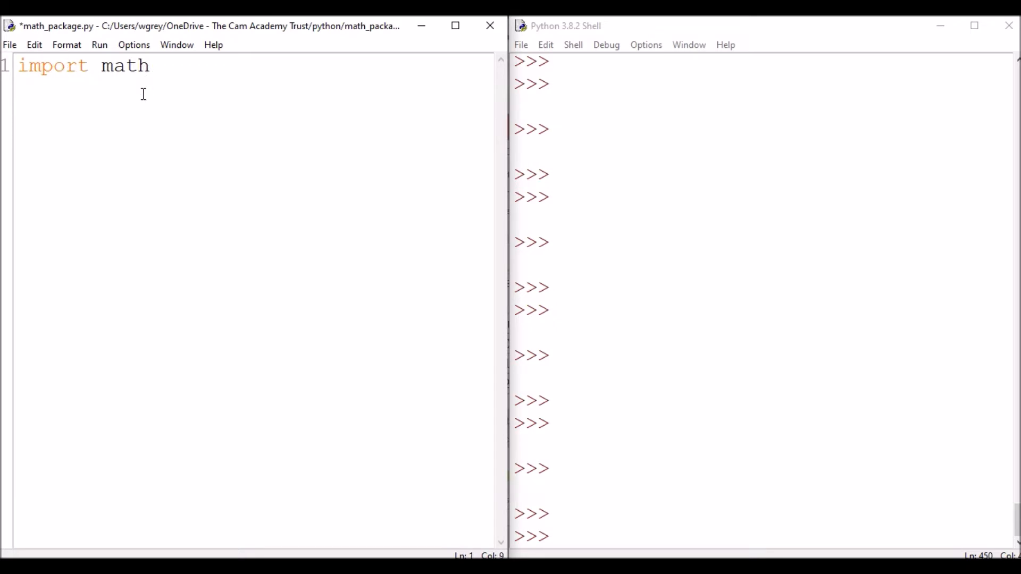
text(print()
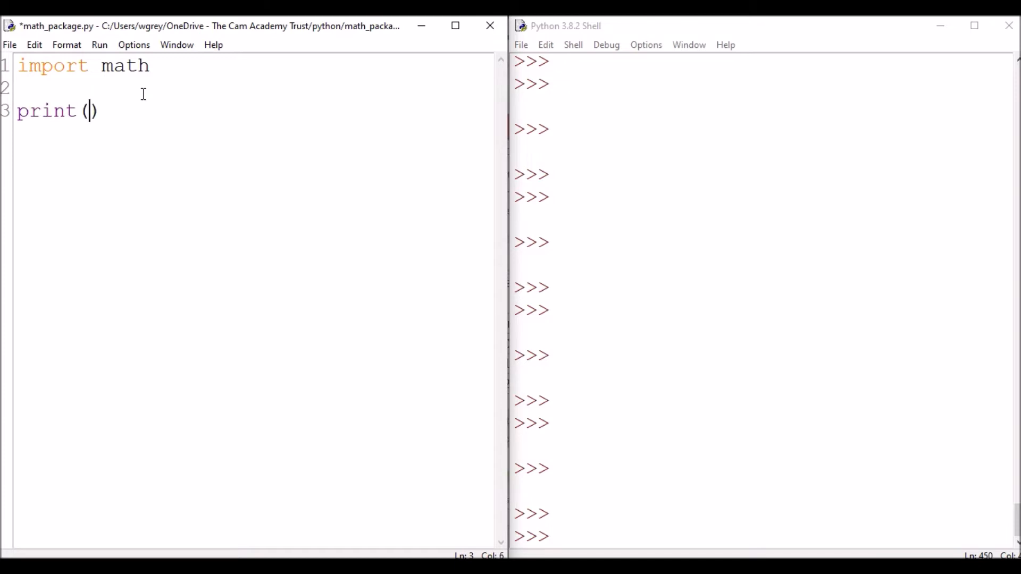
text(ma)
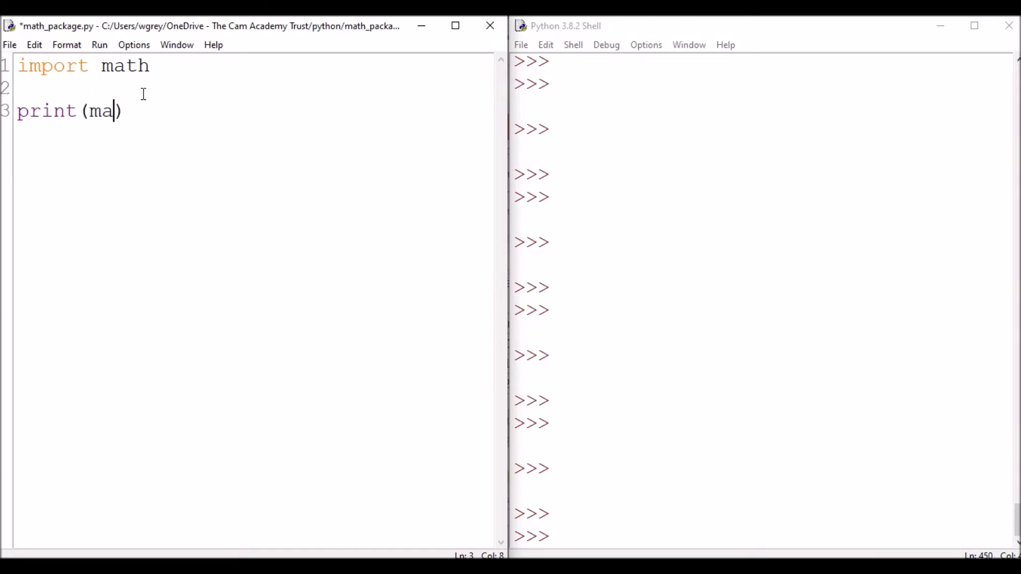
text(th,pi)
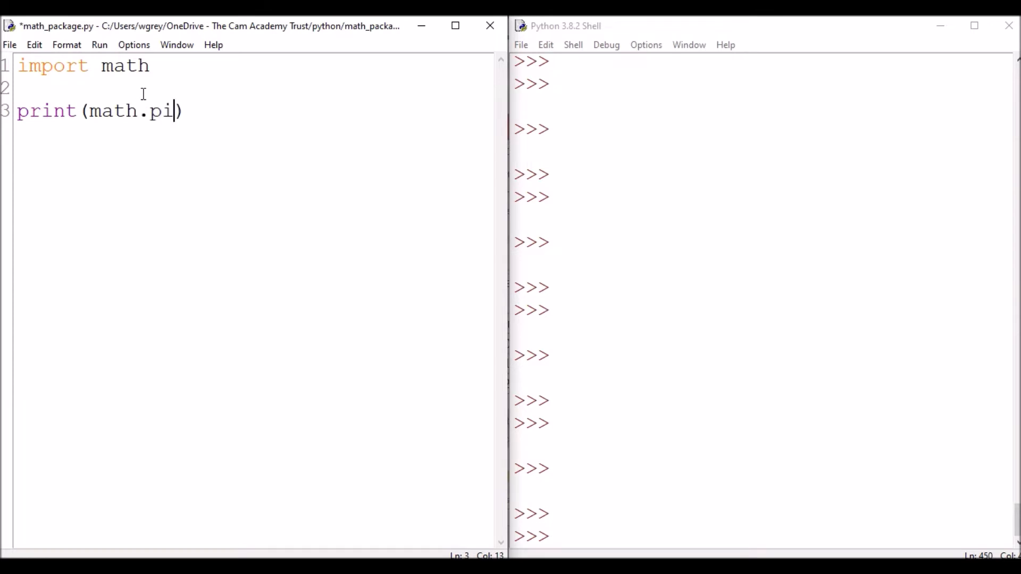
click(99, 44)
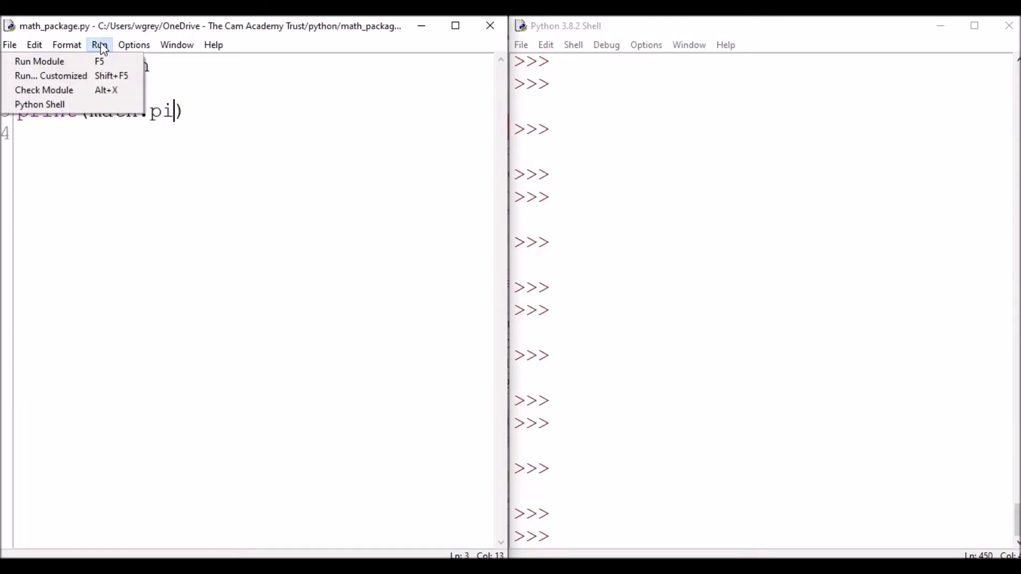
click(39, 60)
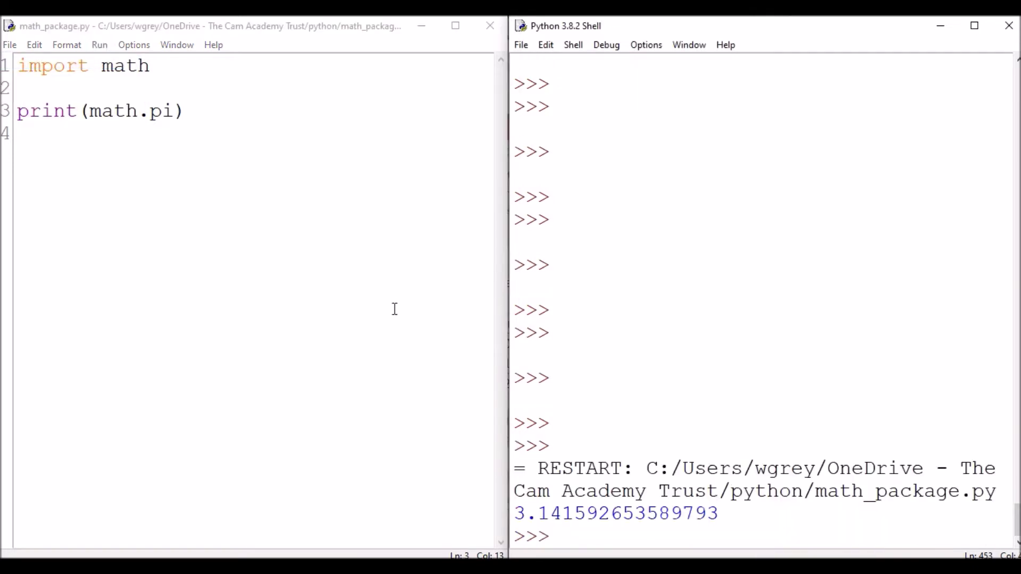
Retype 'pi' at the end of the print(math.pi) line.
click(186, 110)
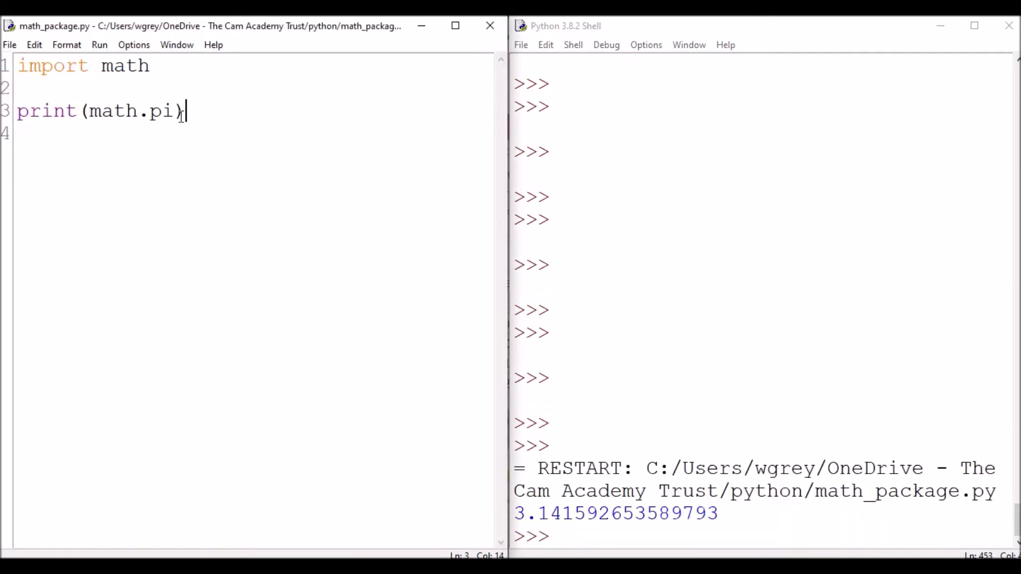
key(Backspace)
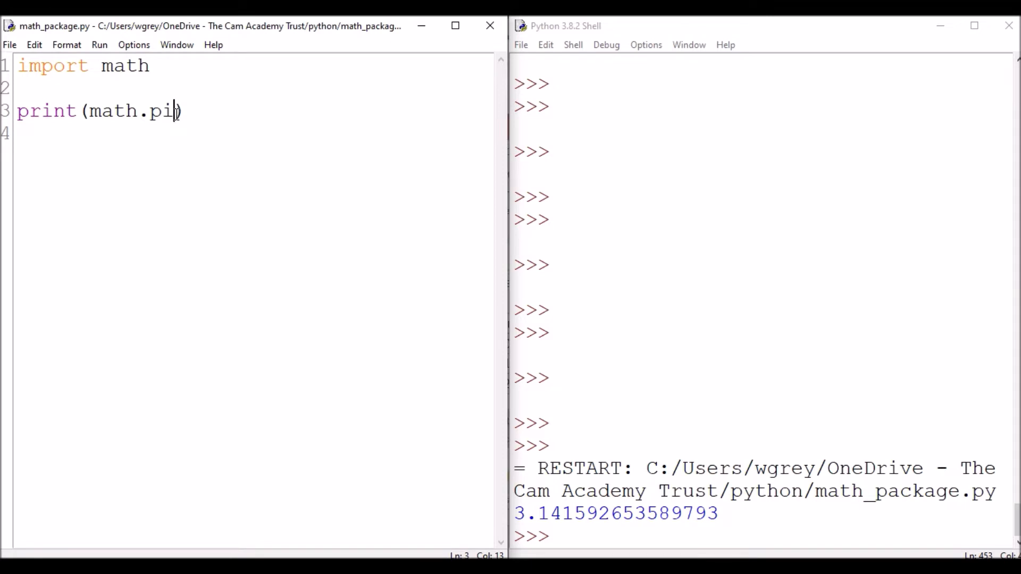
key(Backspace)
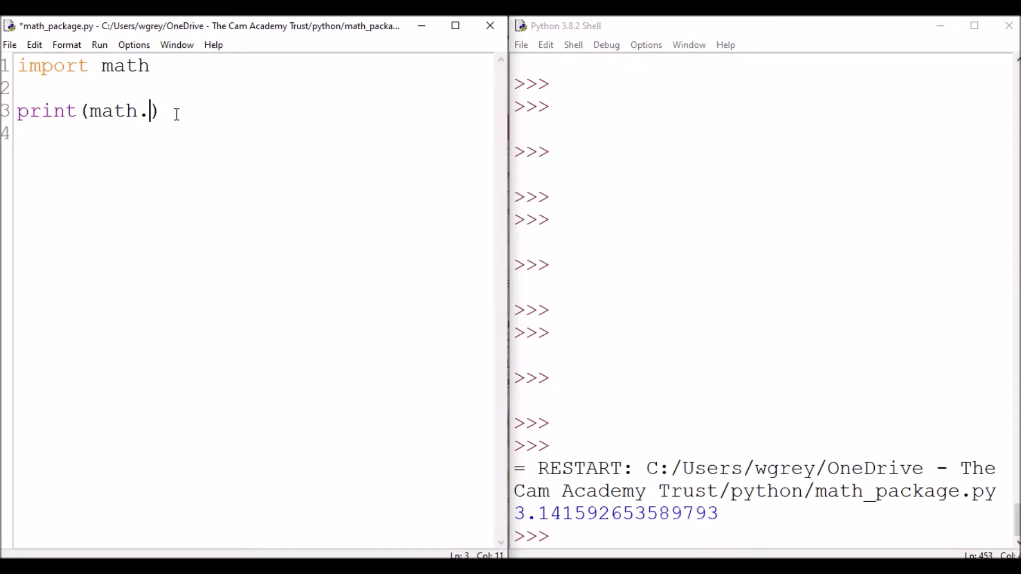
text(pi)
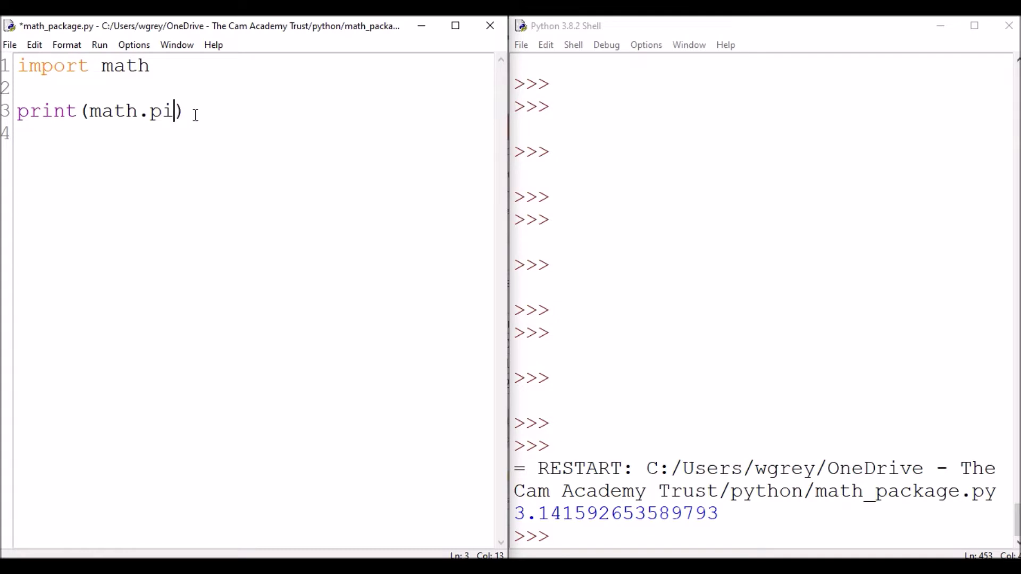
Copy the pi line as a print(math.e) line and run it, printing 2.718281828459045.
triple_click(98, 111)
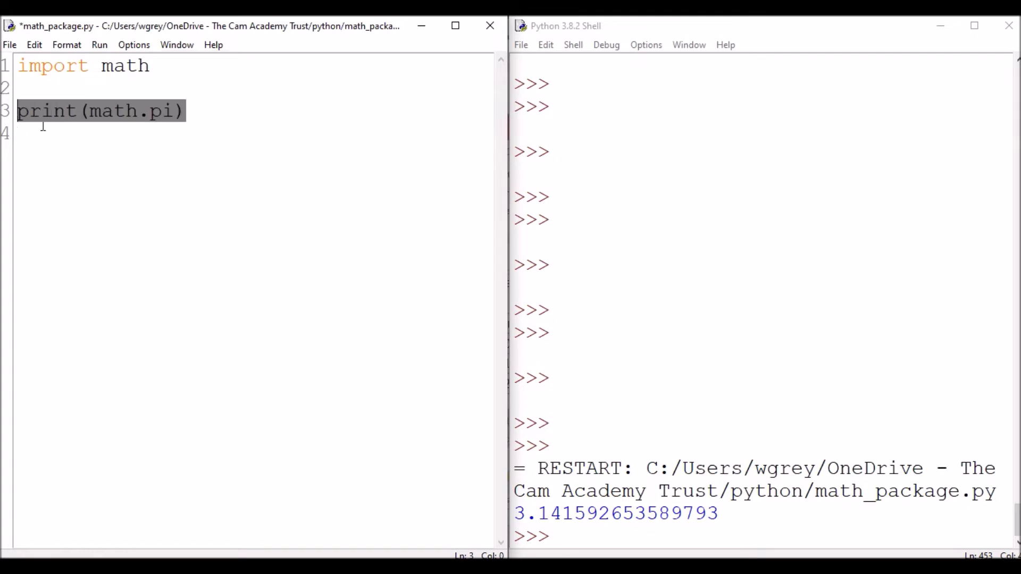
text(print(math.pi))
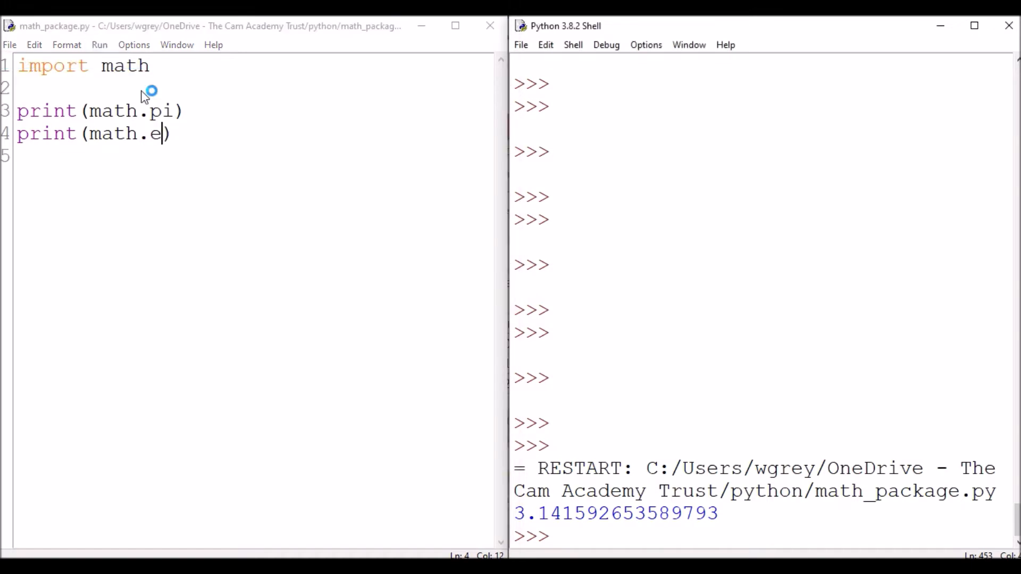
key(F5)
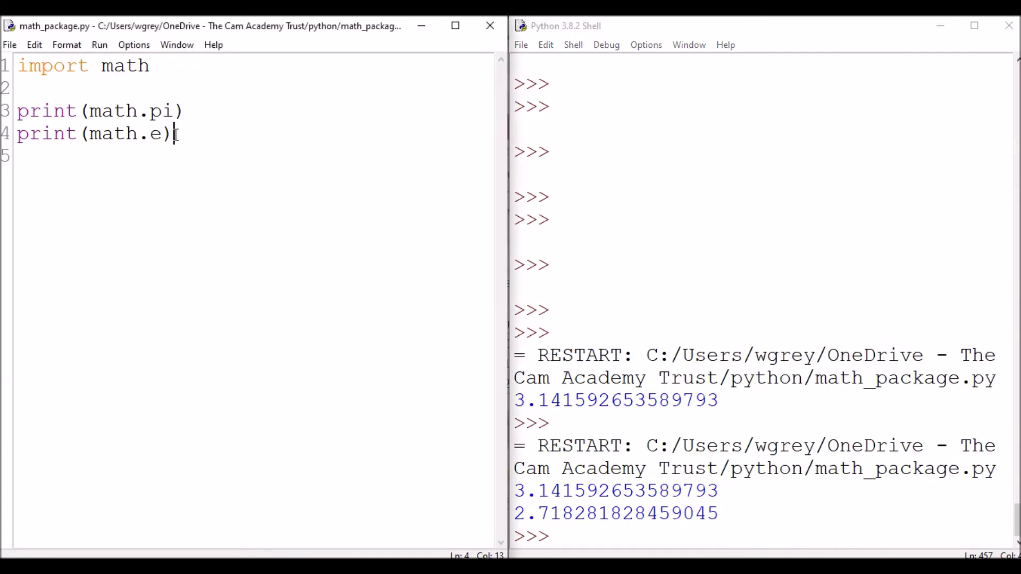
key(Enter)
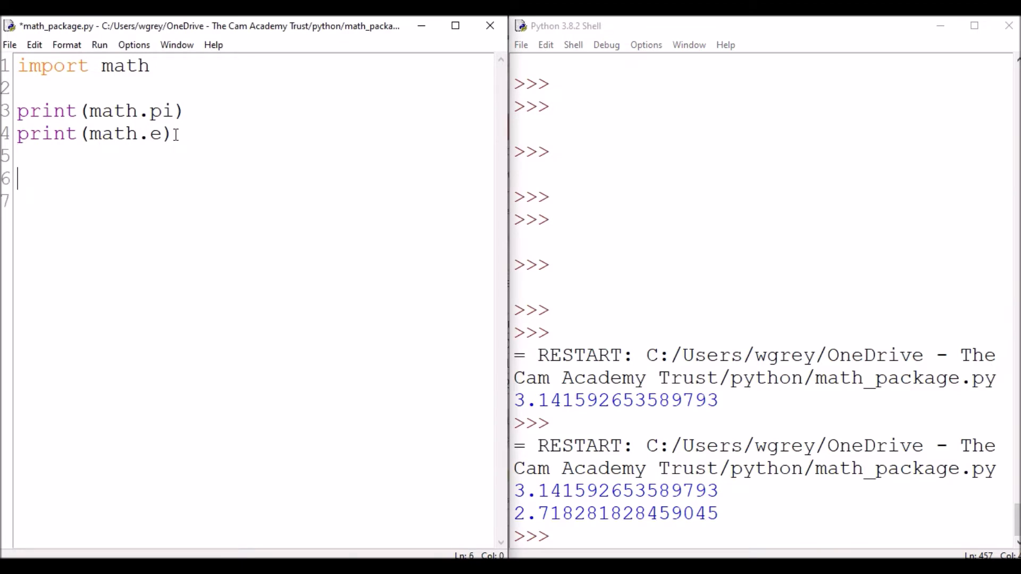
Add print(math.sqrt(25)) and run the script, printing 5.0.
text(print)
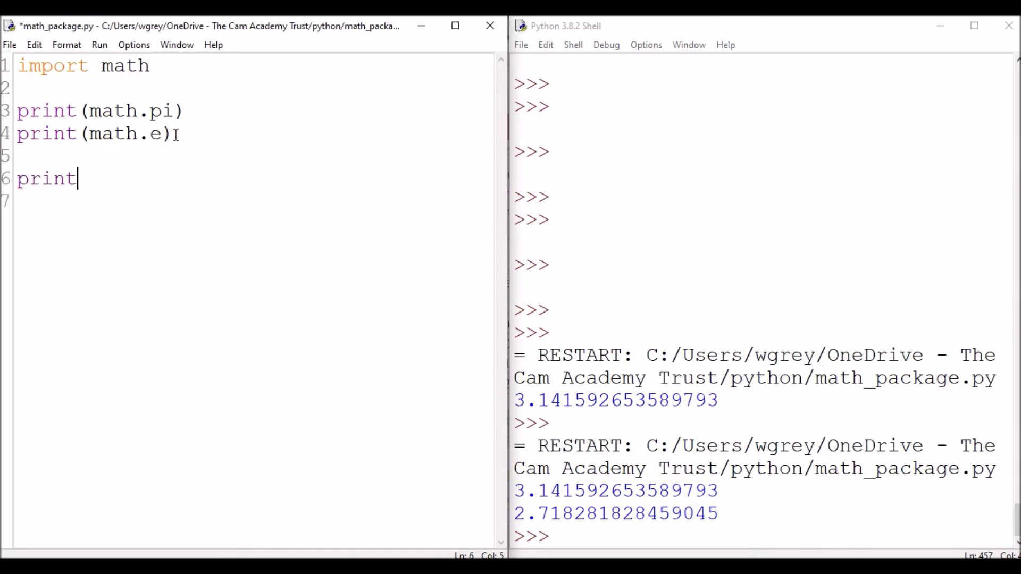
text((ma)
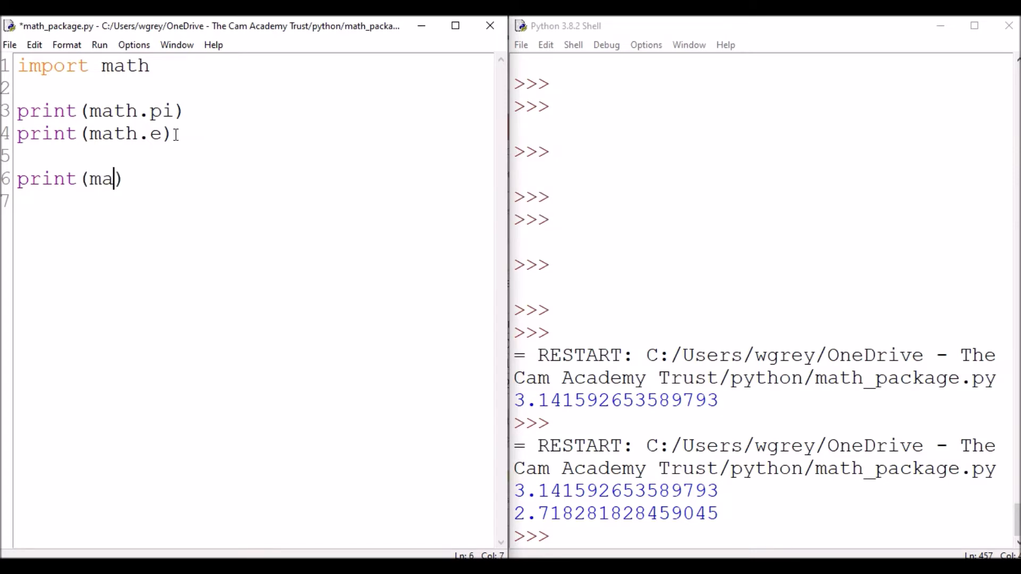
text(th.sq)
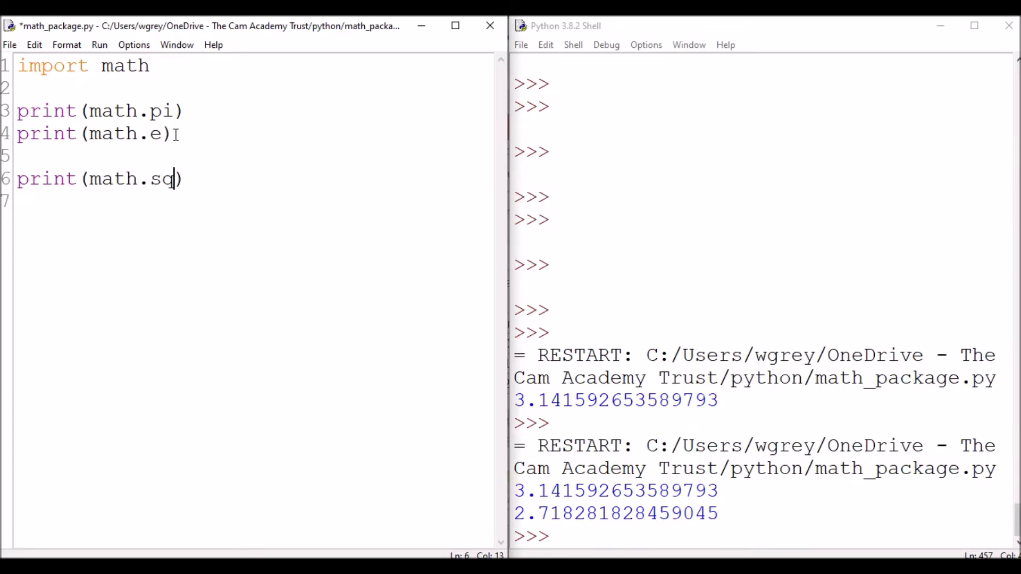
text(rt(25)
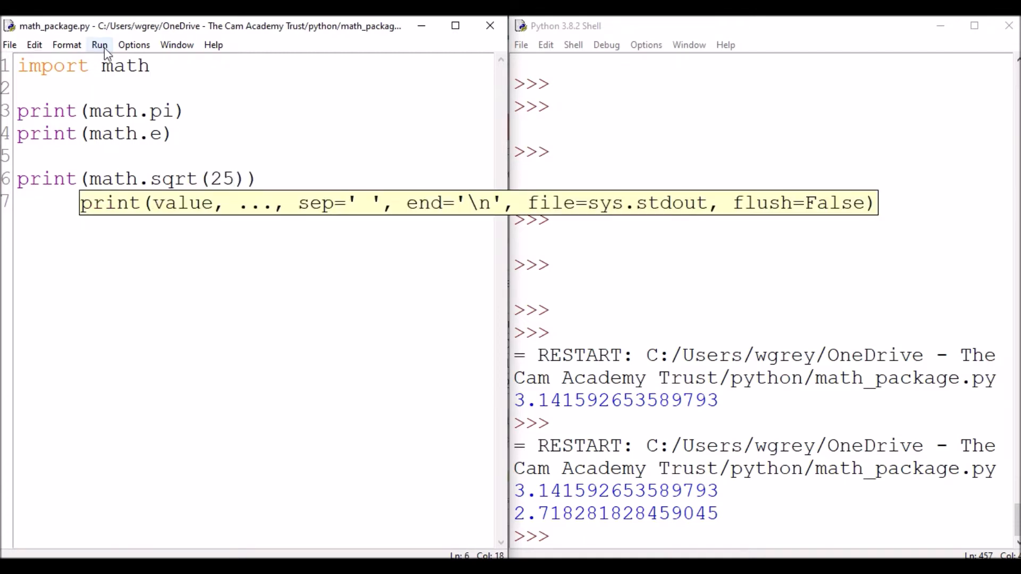
click(99, 44)
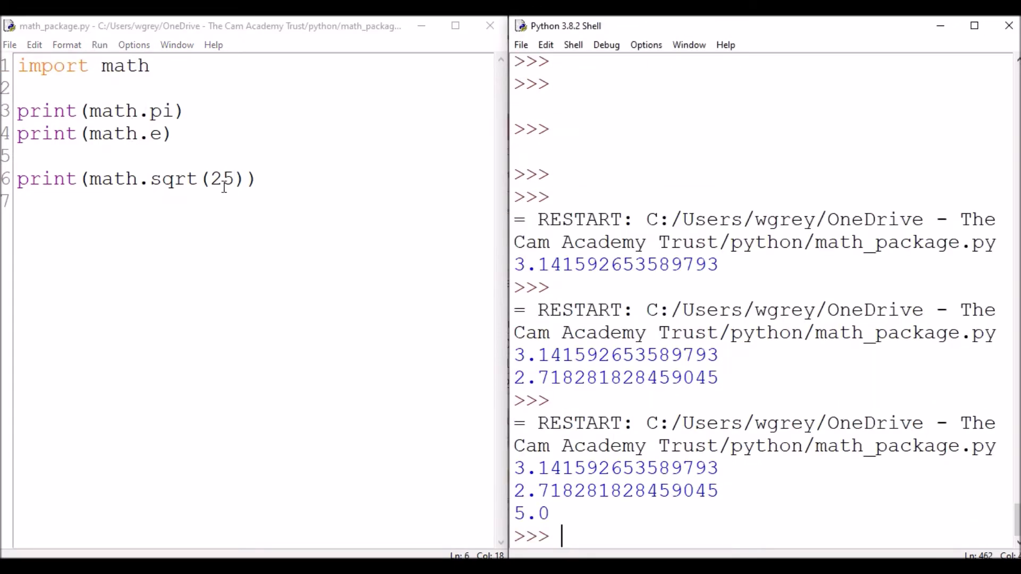
key(enter)
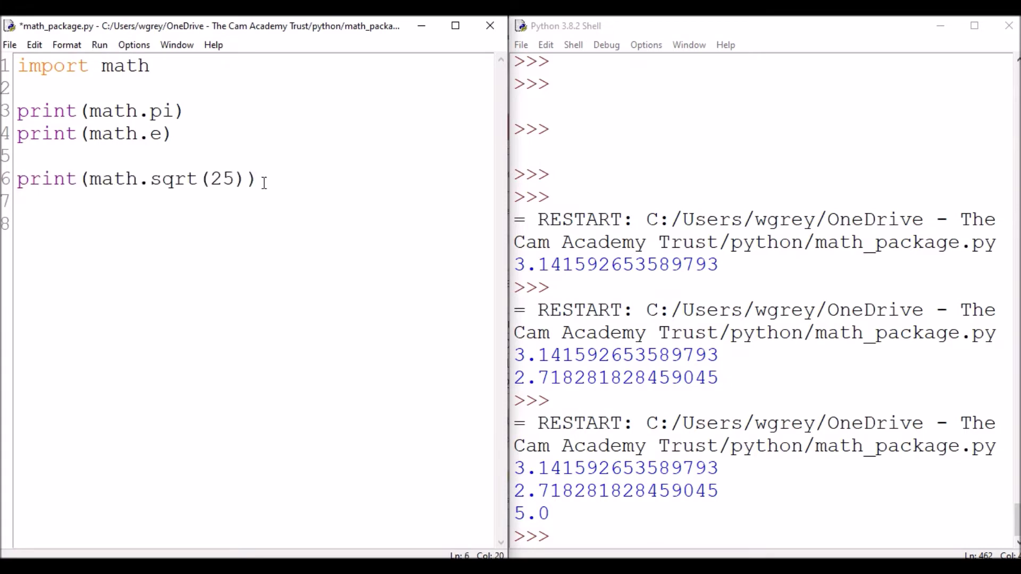
Copy the sqrt line into print(math.pow(5,2)) and run it, giving 25.0.
text(print(math.sqrt(25)))
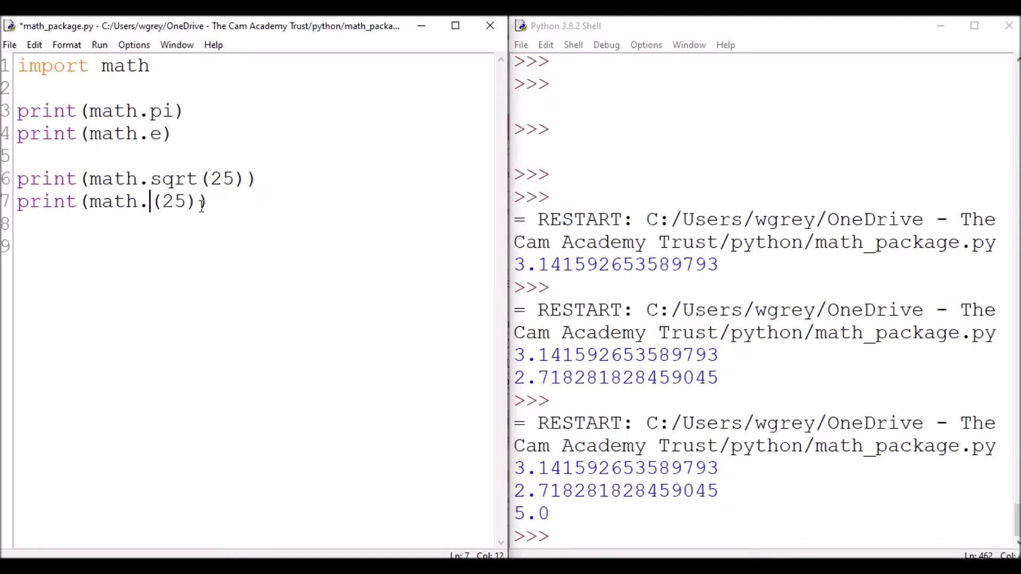
text(pow)
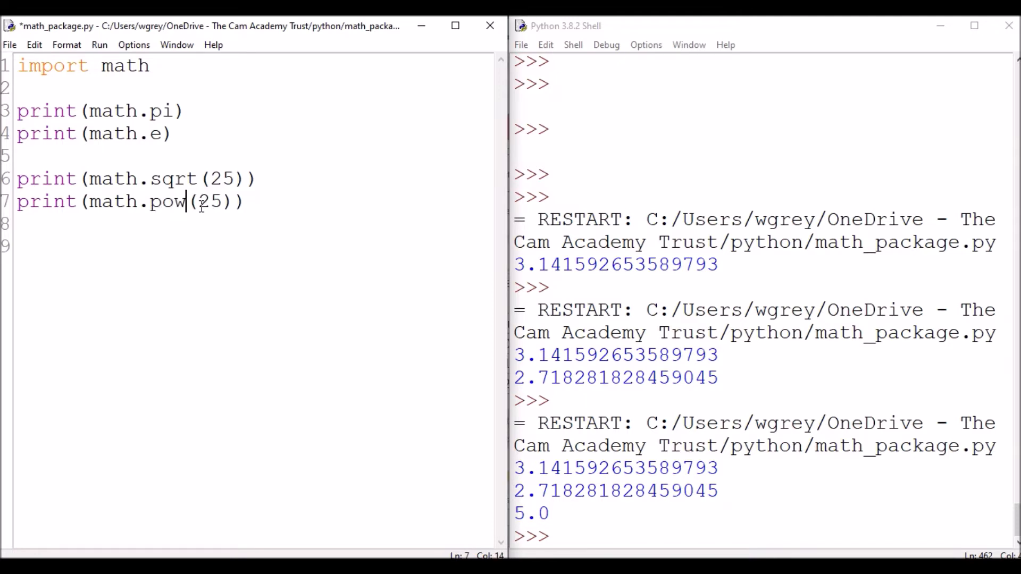
key(Delete)
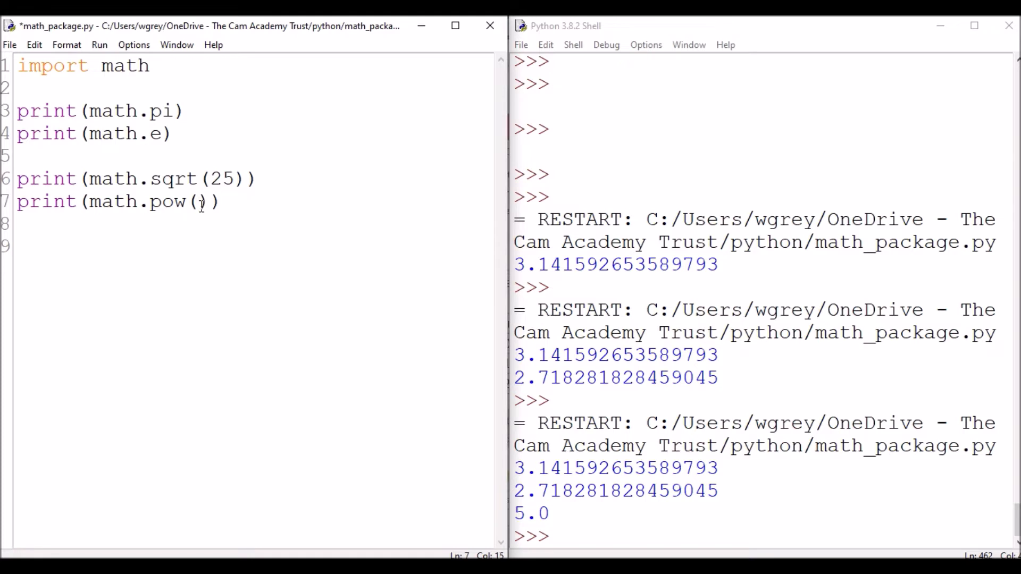
text(5,)
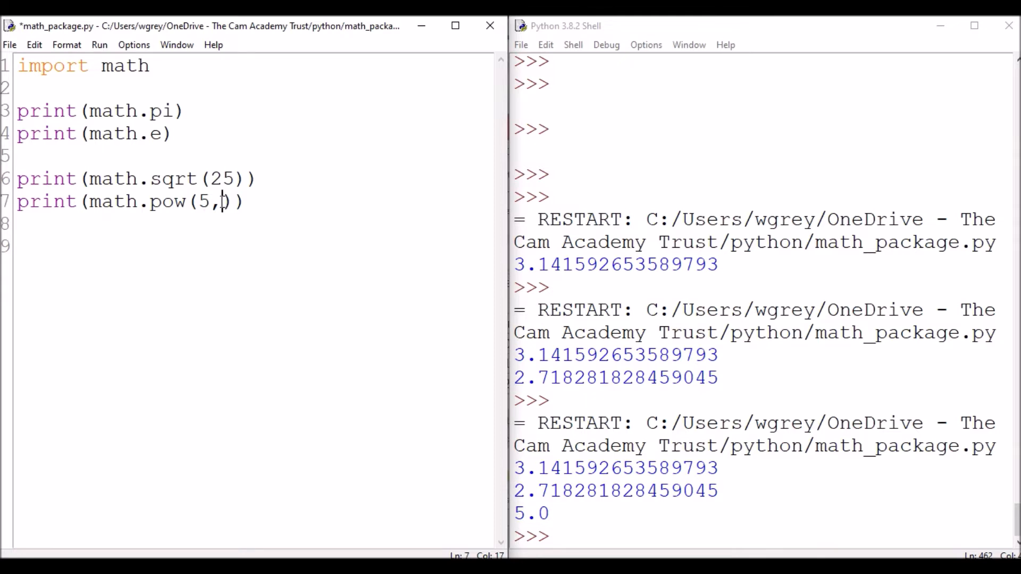
text(2)
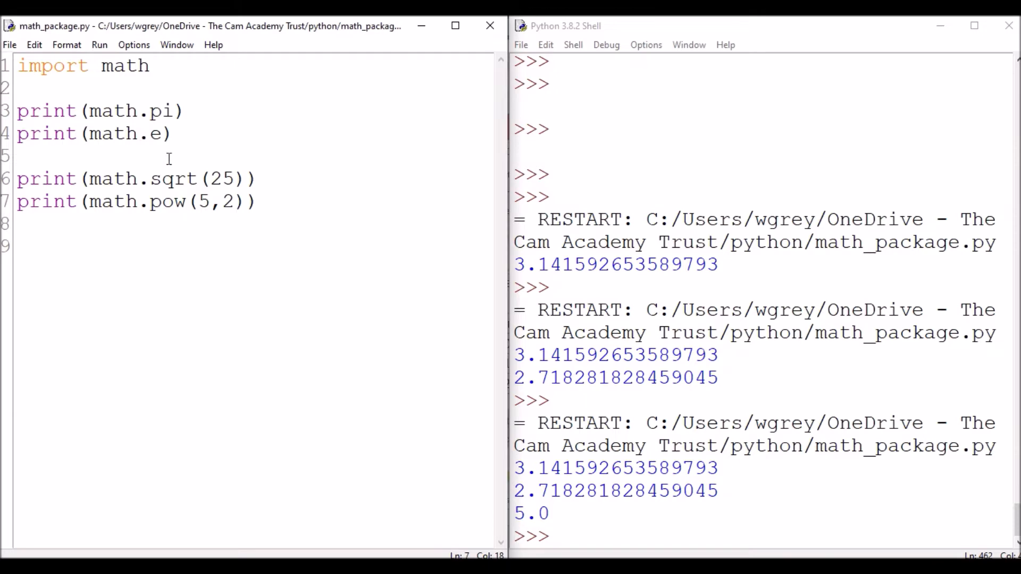
click(99, 44)
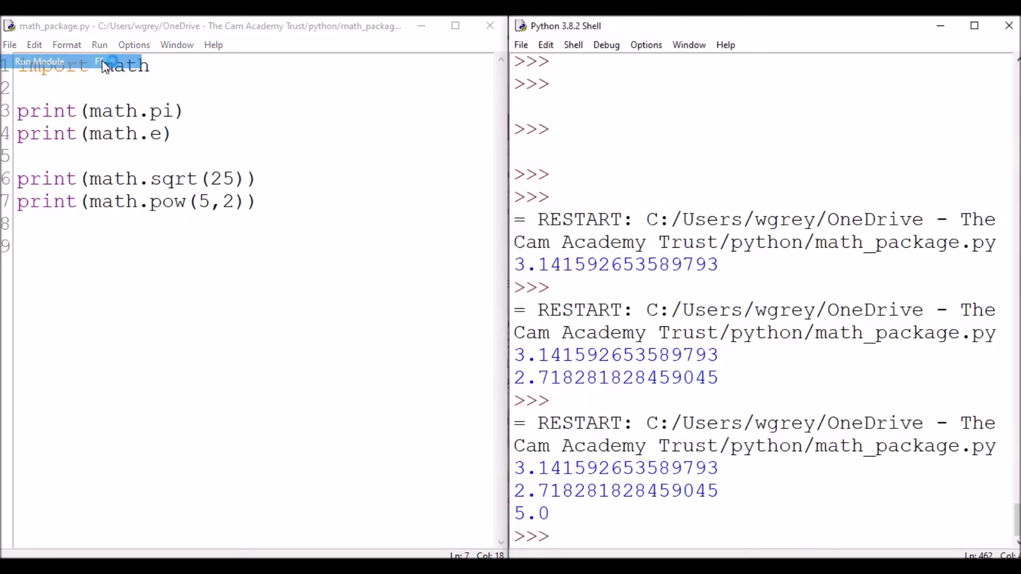
click(37, 61)
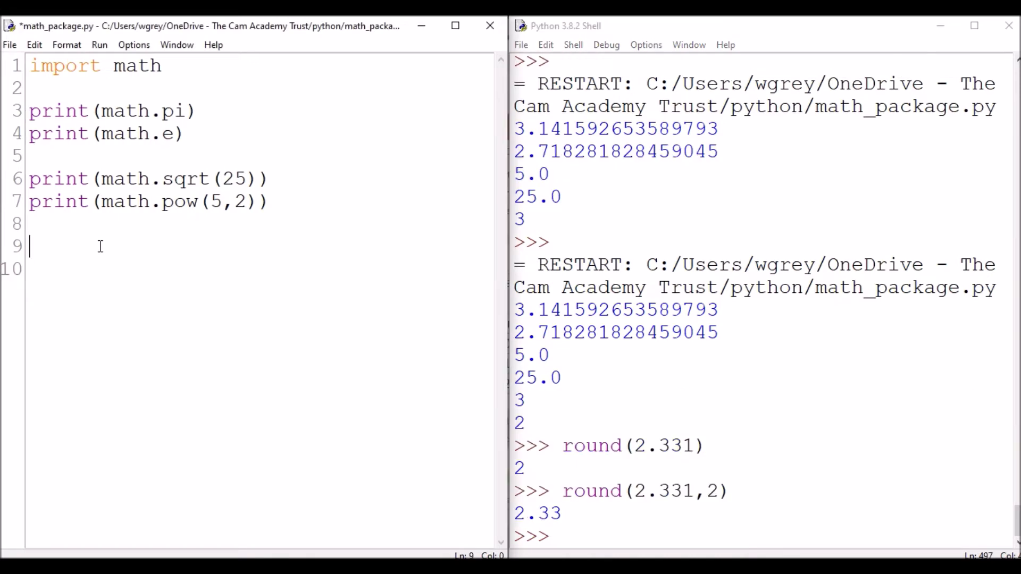
Add print(math.fabs(-3)), save, and run the script to show 3.0.
text(print)
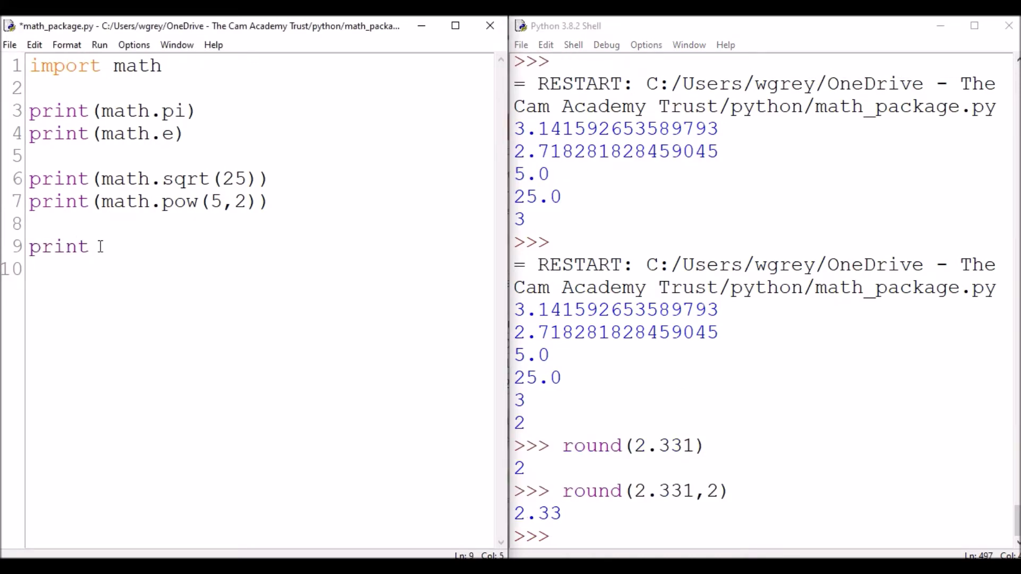
text((math.fabs)
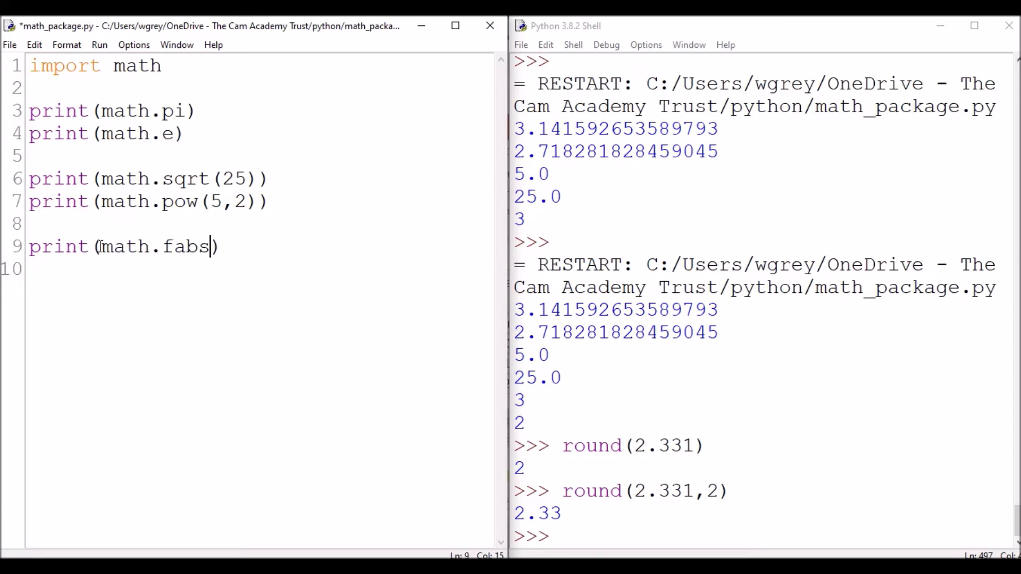
text(()
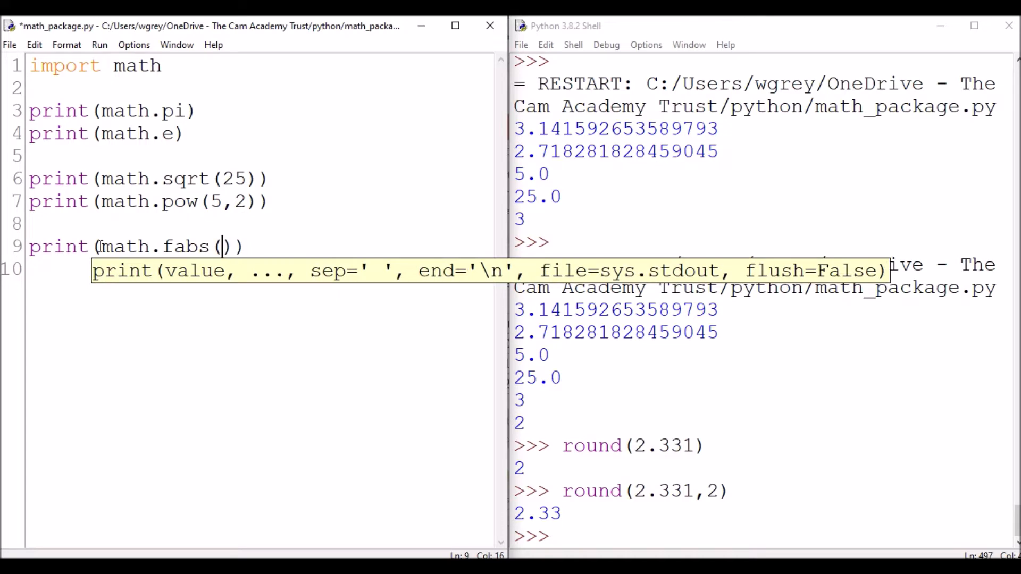
text(-3)
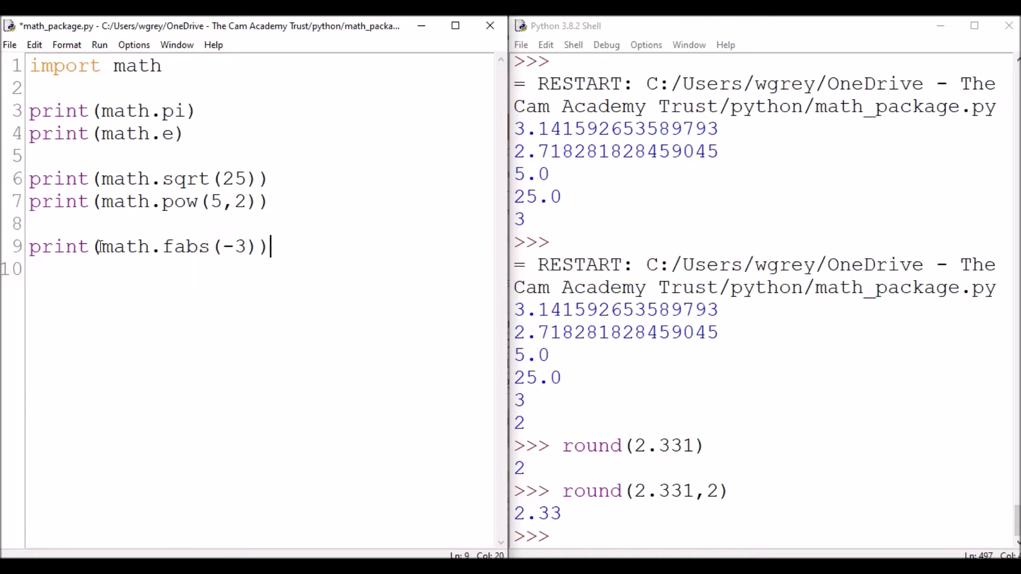
key(ctrl+s)
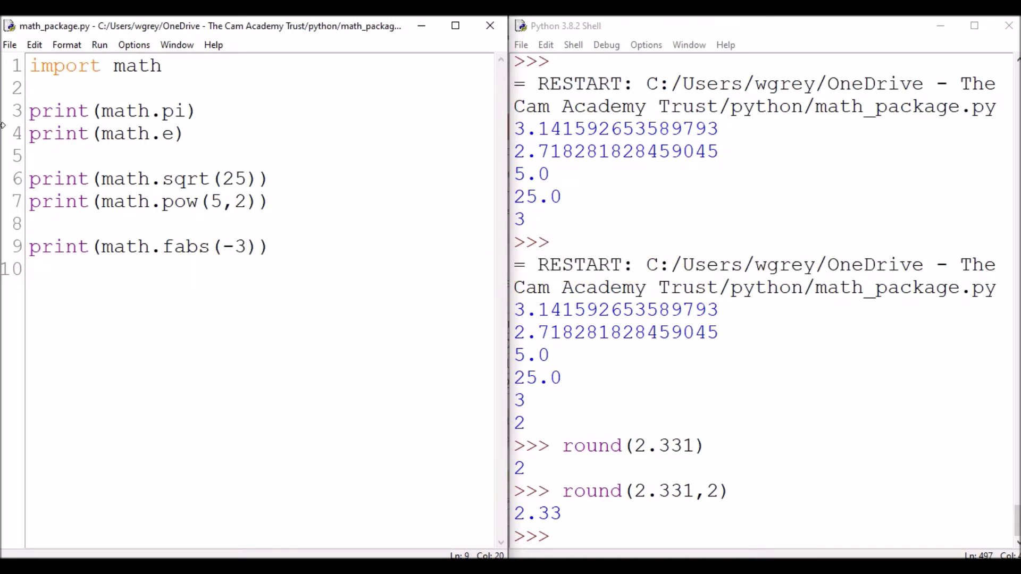
click(99, 44)
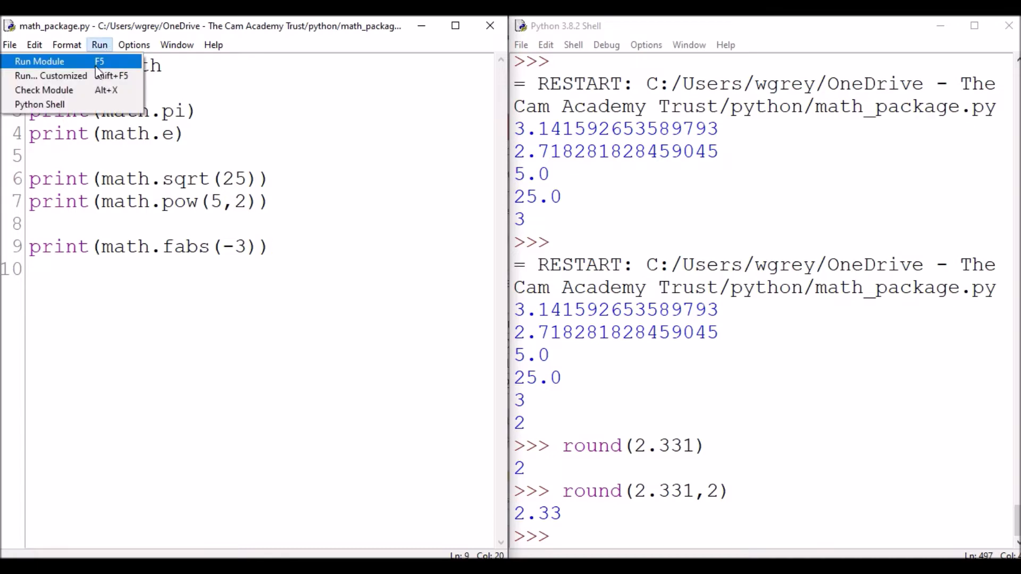
click(39, 60)
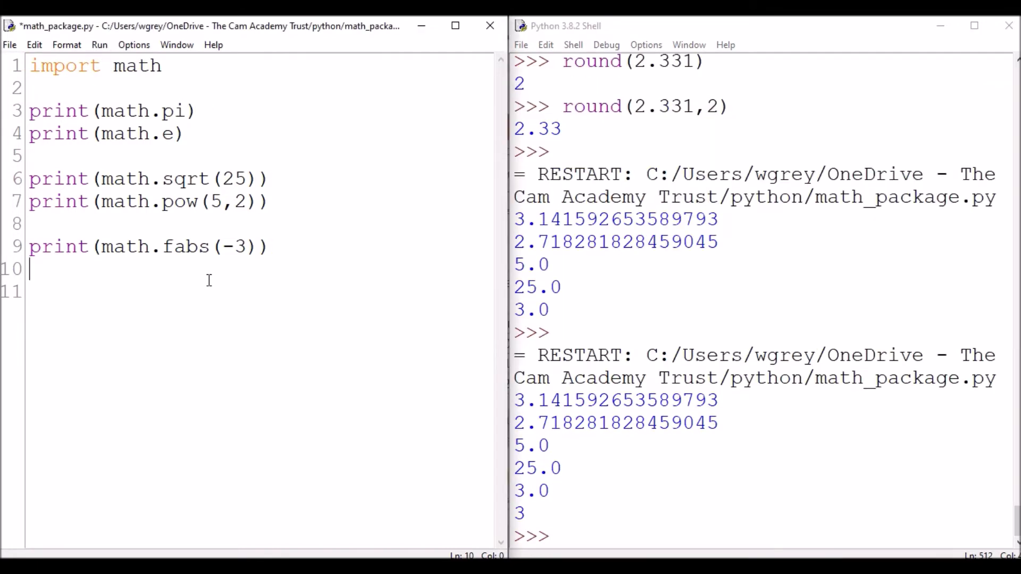
key(enter)
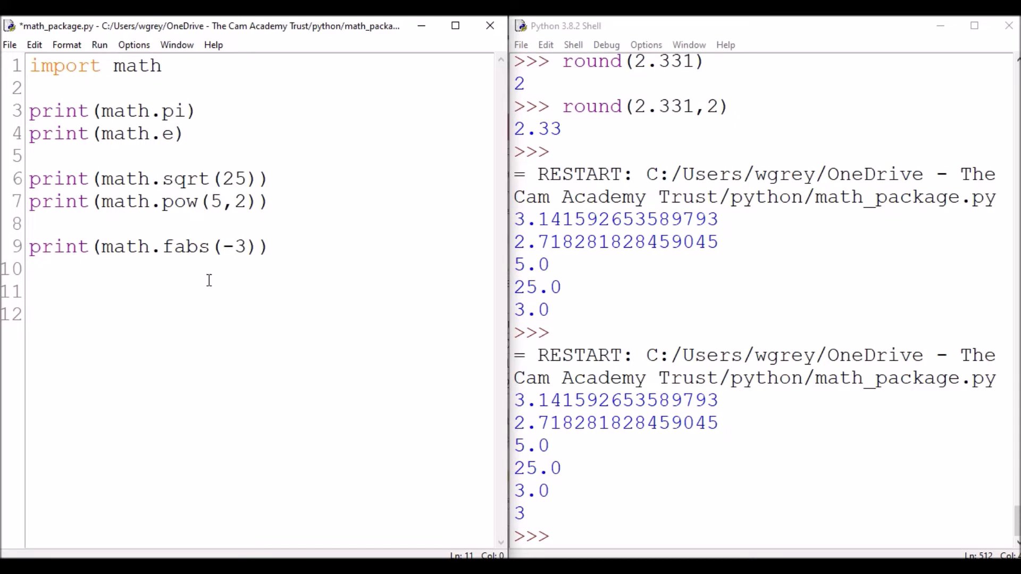
Type the print(math.ceil(...)) line, correcting the 'pint' typo.
text(print)
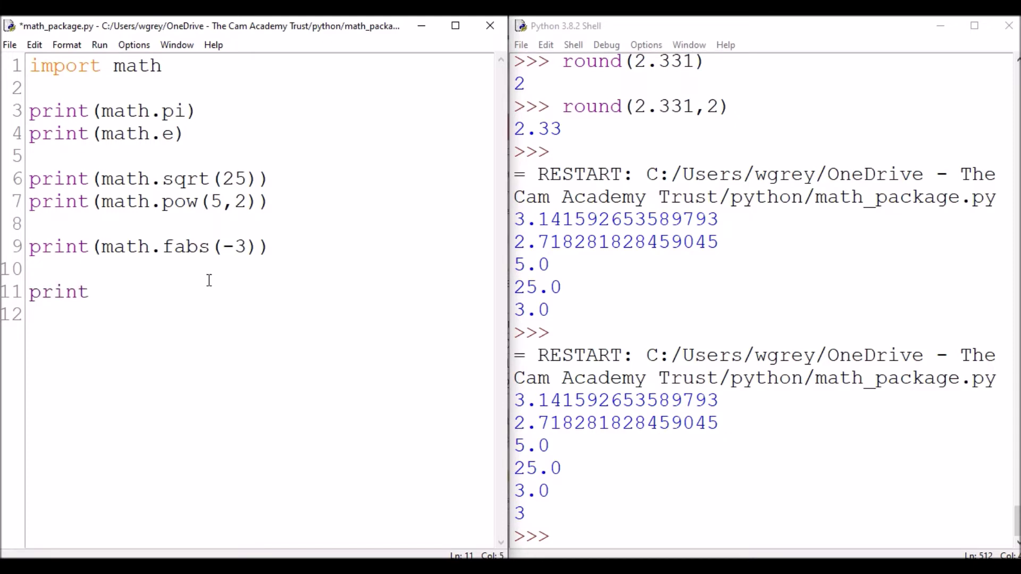
text((ma)
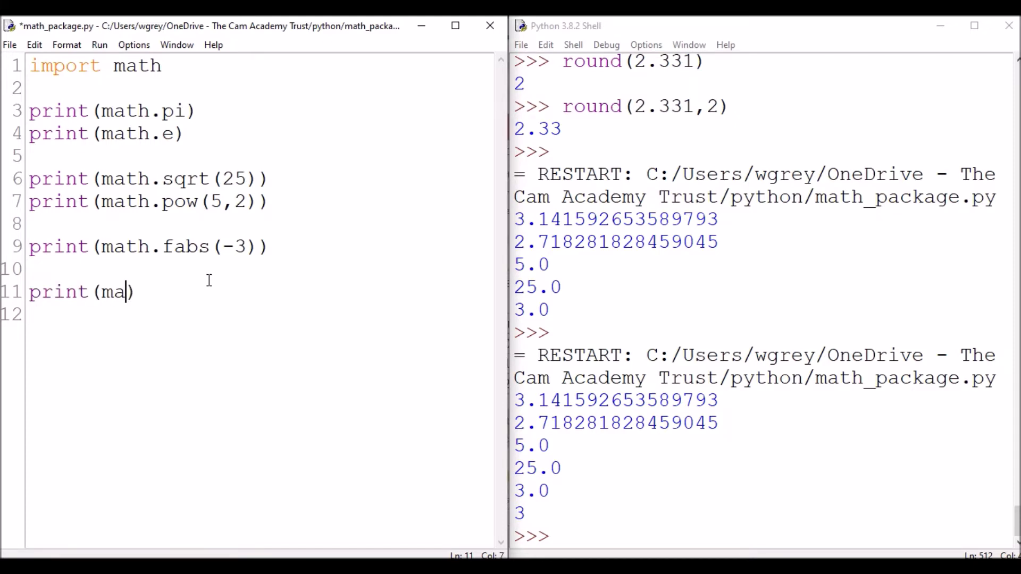
text(th.ceil(2.33)
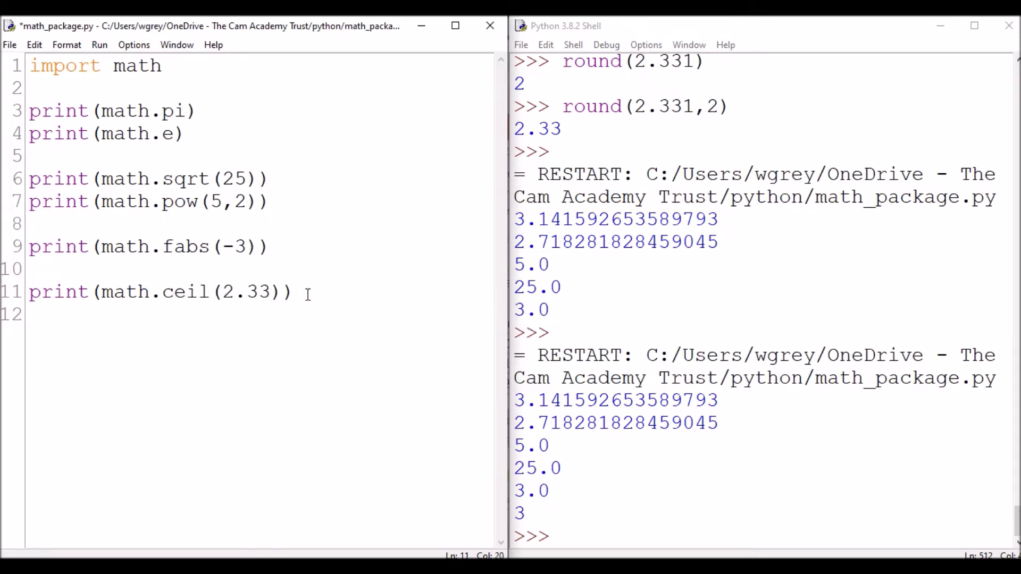
text(p)
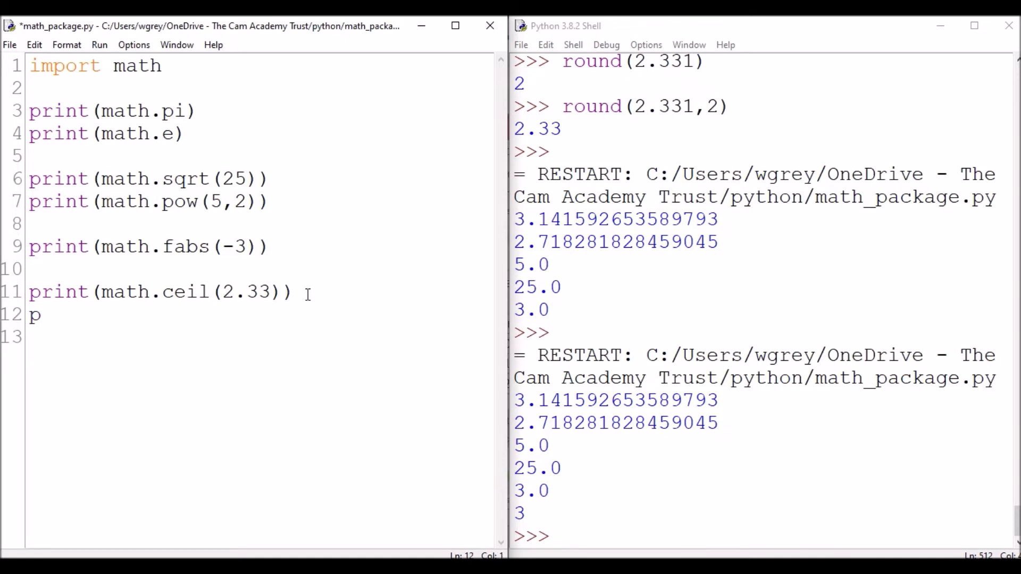
text(int)
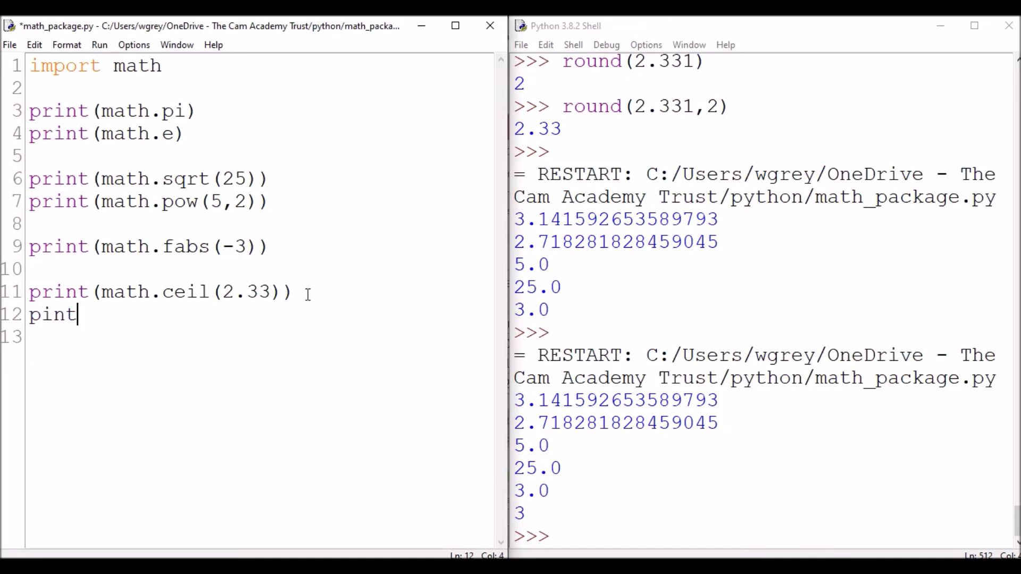
text(())
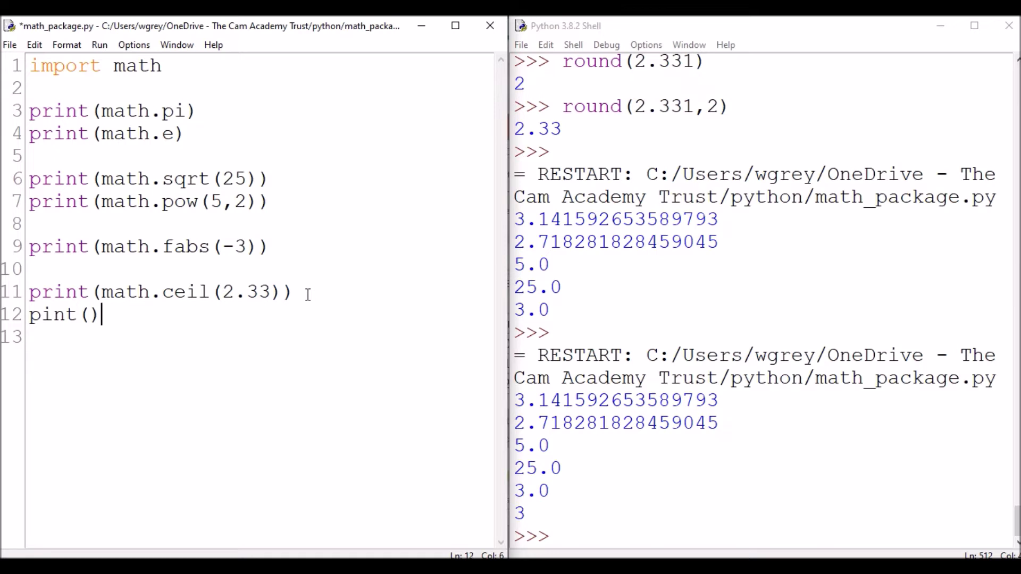
Add the math.floor call with argument 2.33.
text(math.f)
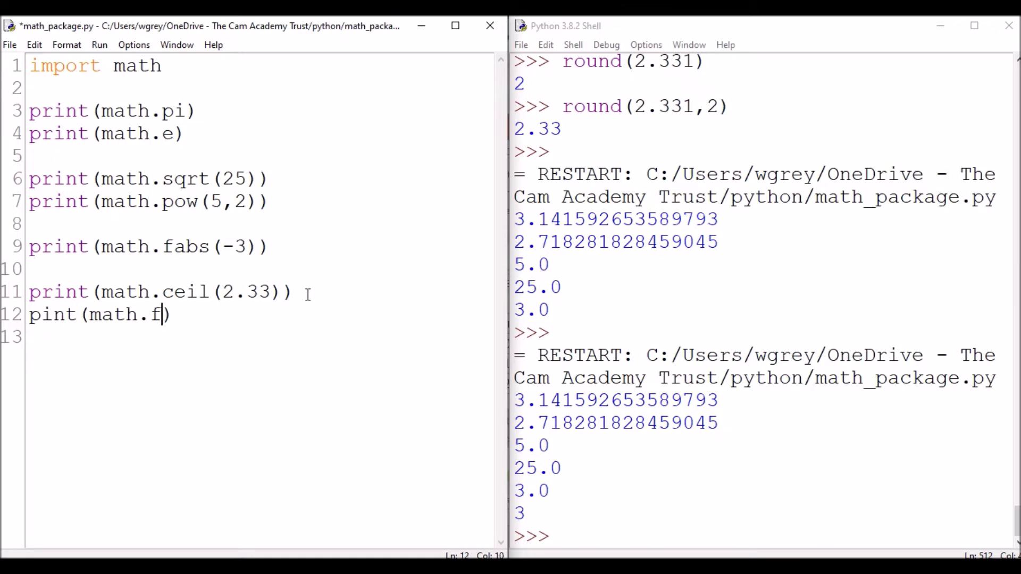
text(loor))
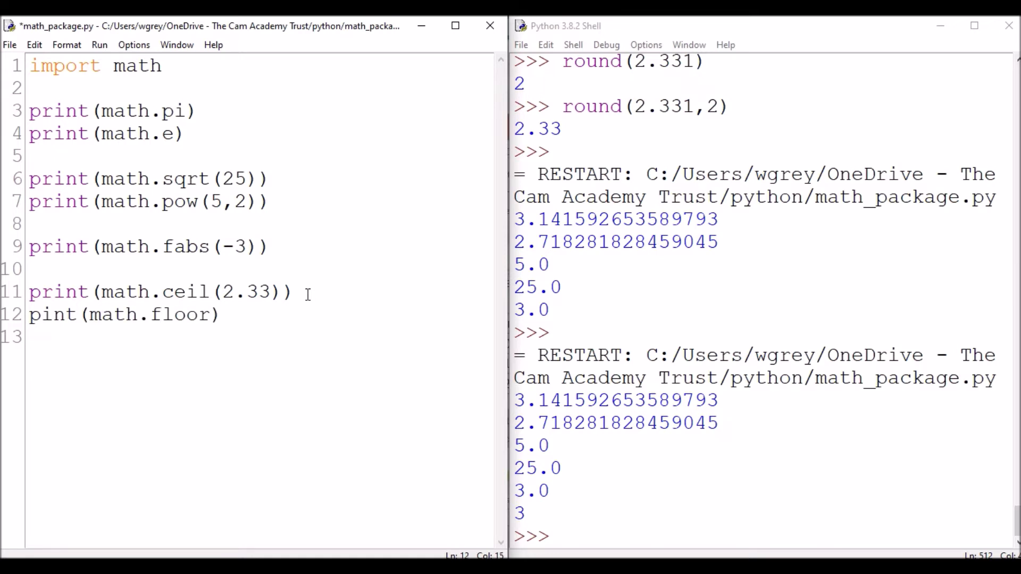
text((2))
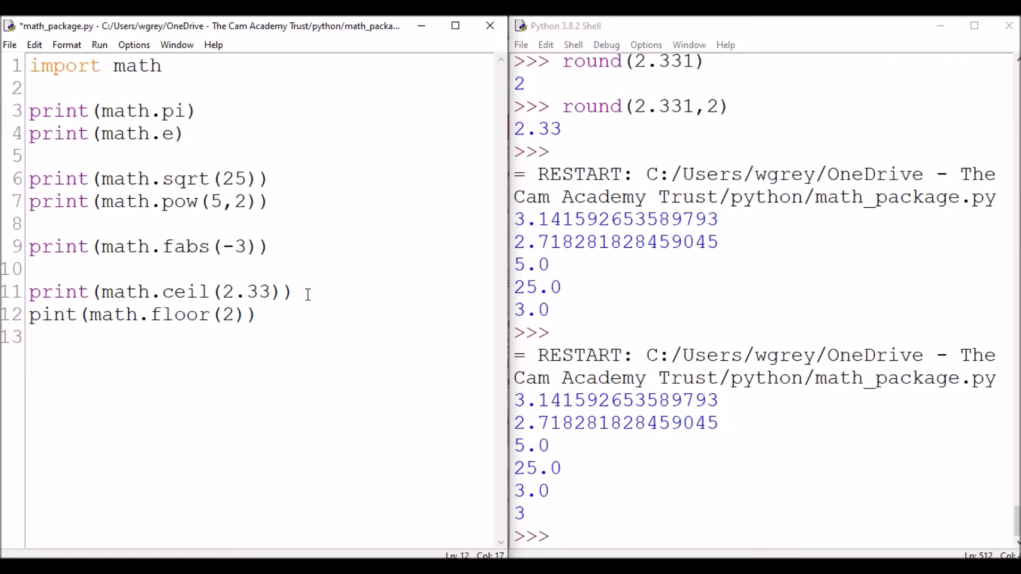
text(.33)
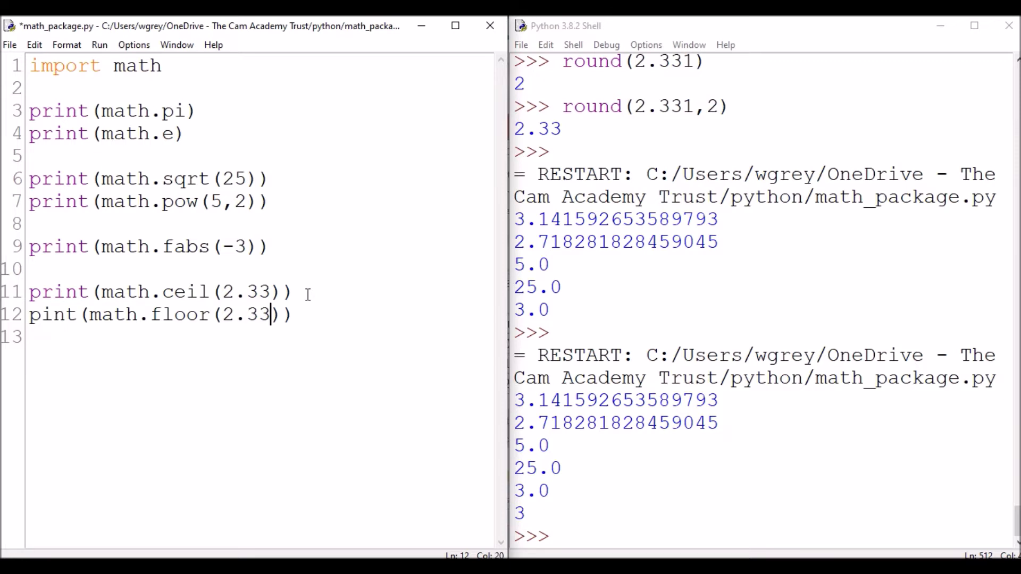
text(r)
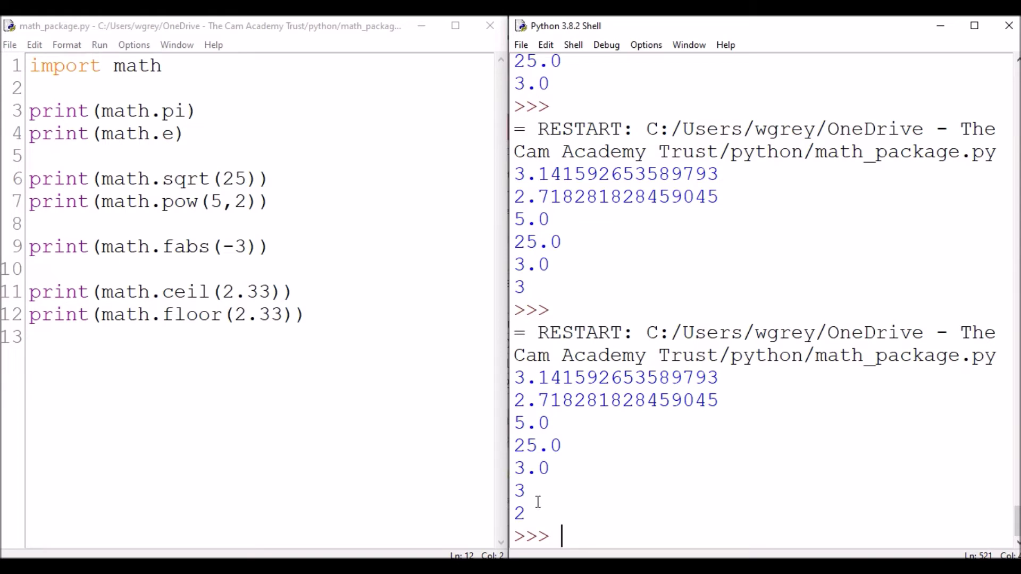
Add a print(round(2.331)) line and run the script.
double_click(519, 490)
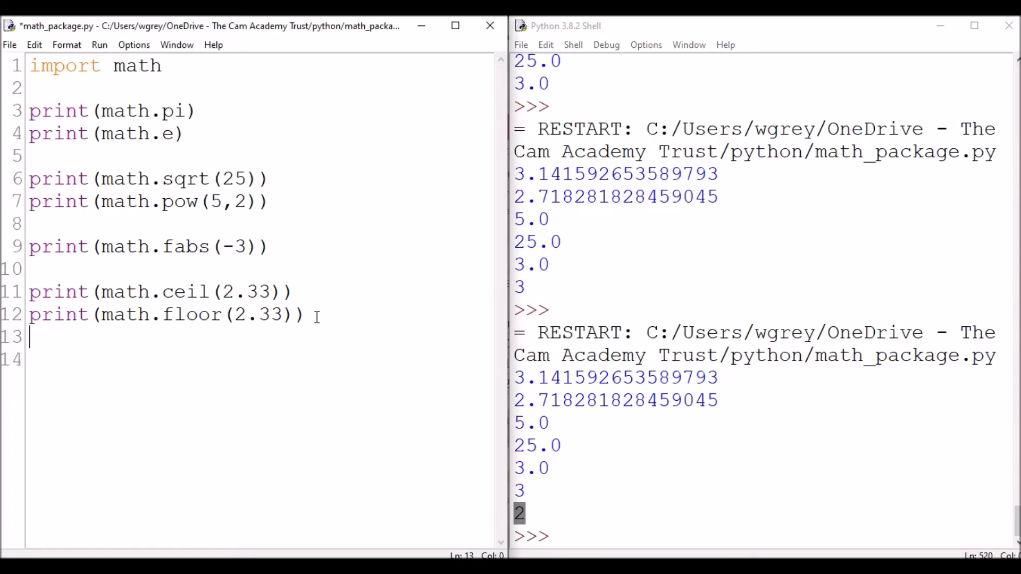
text(print())
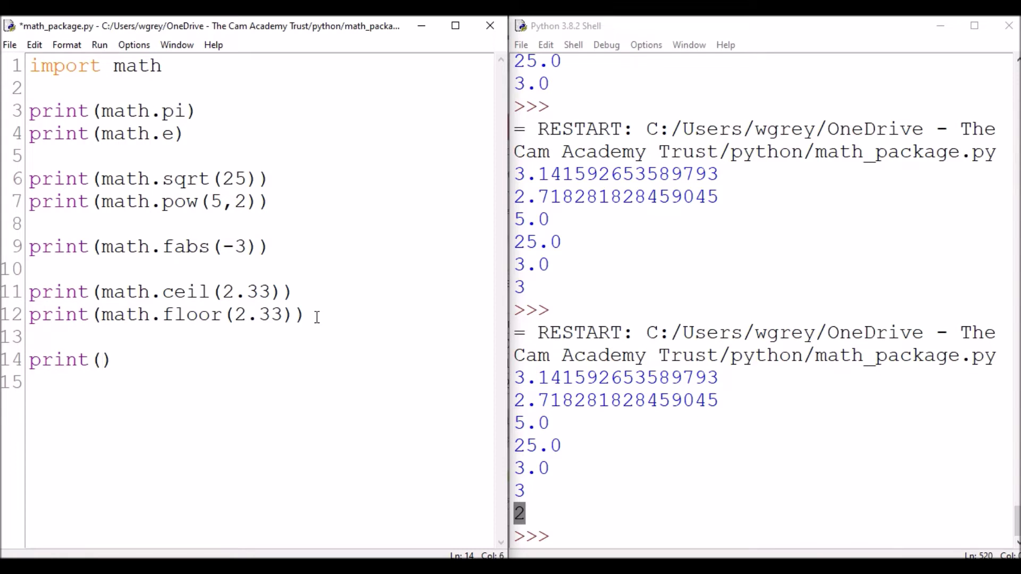
text(round()
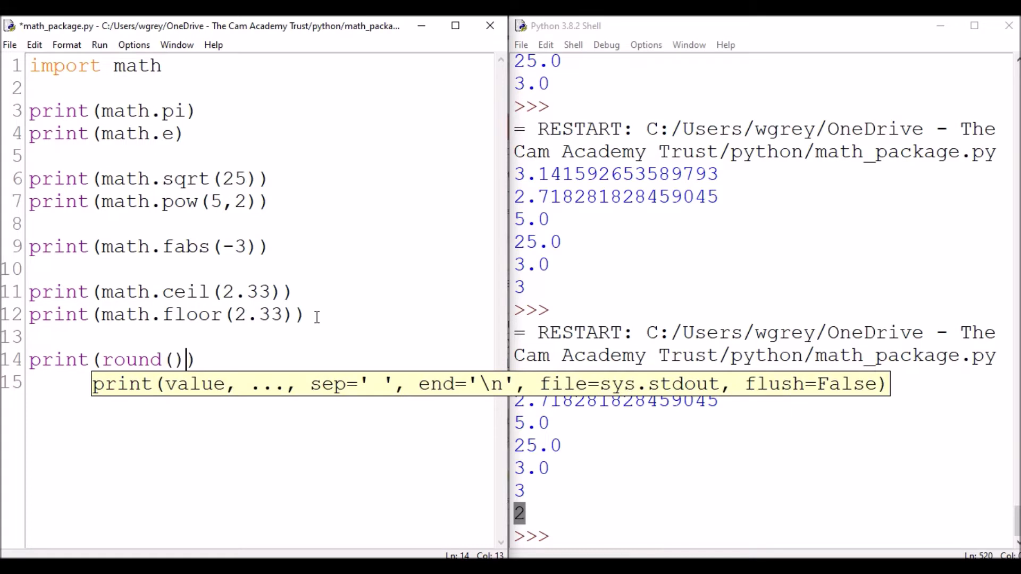
text(2)
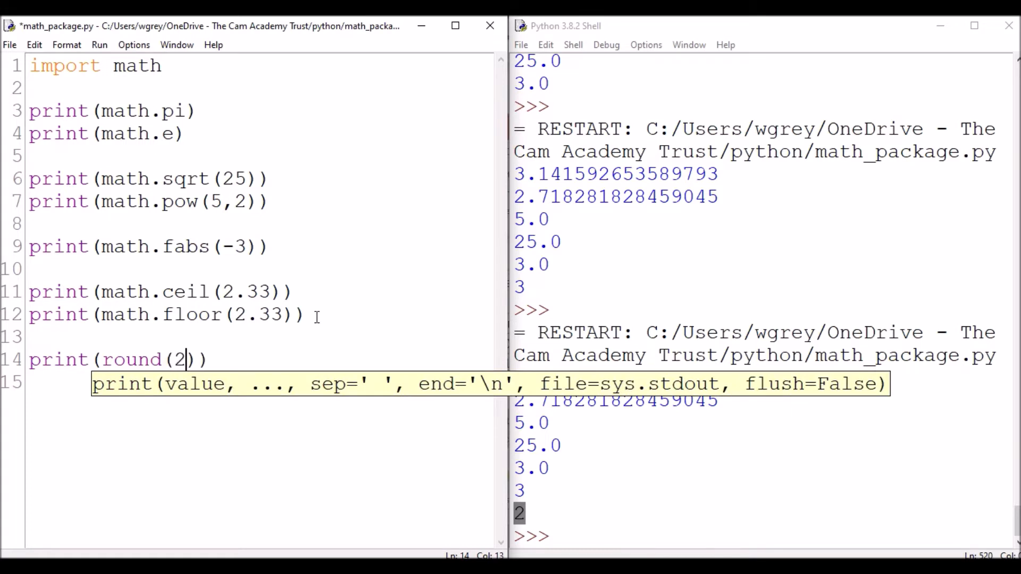
text(.331)
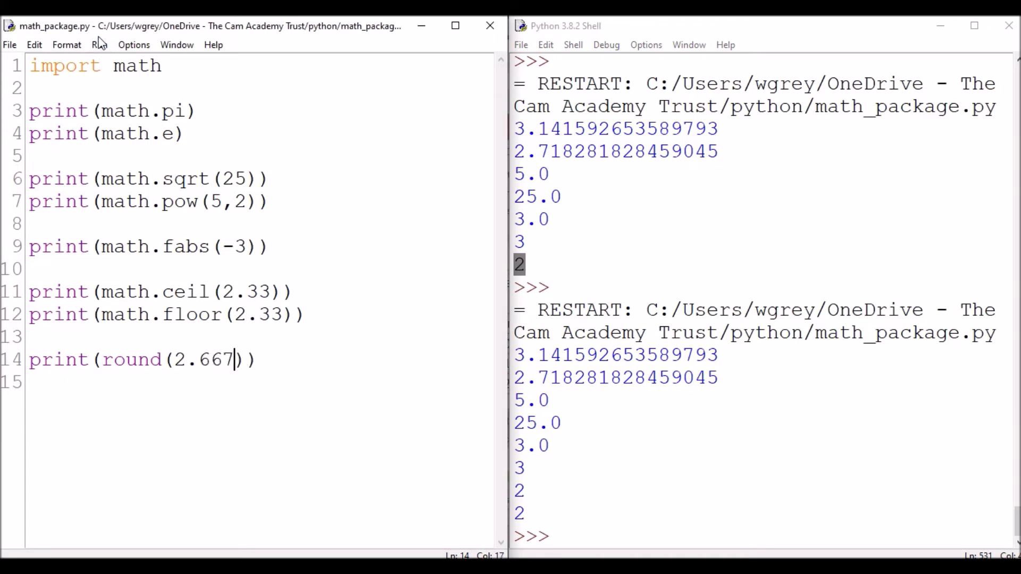
key(F5)
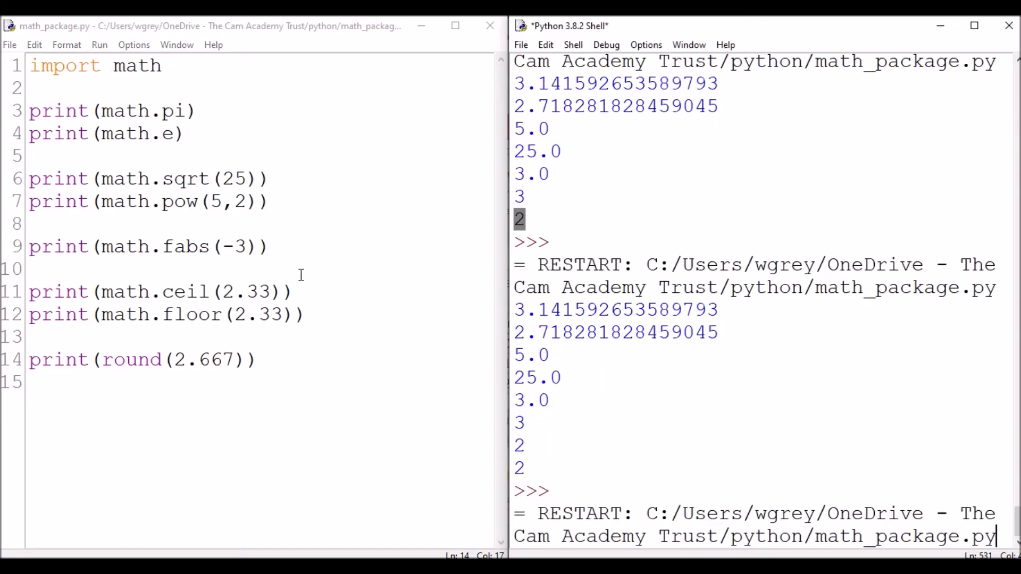
key(F5)
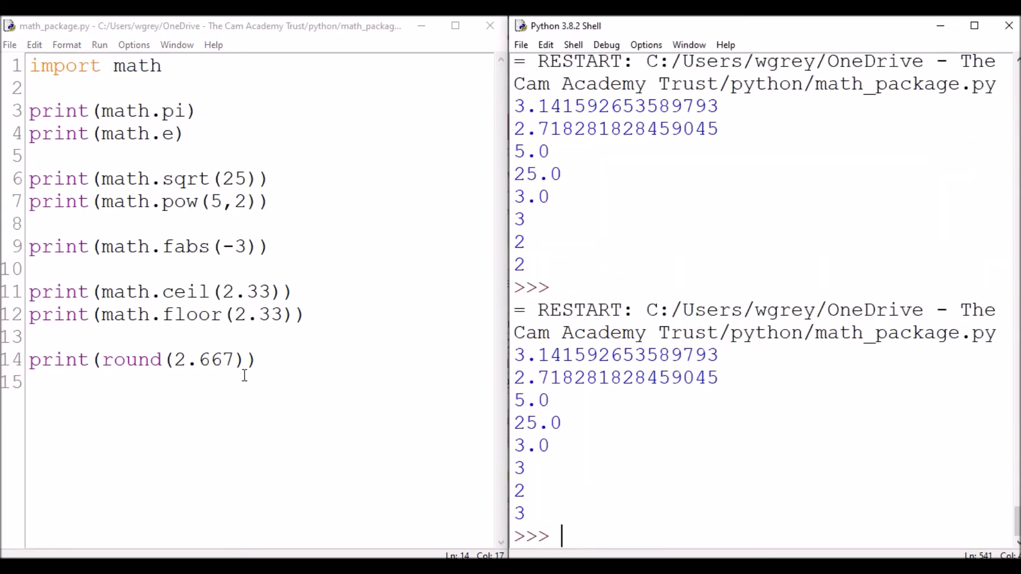
Give round a second argument of 2 and rerun, printing 2.67.
text(,)
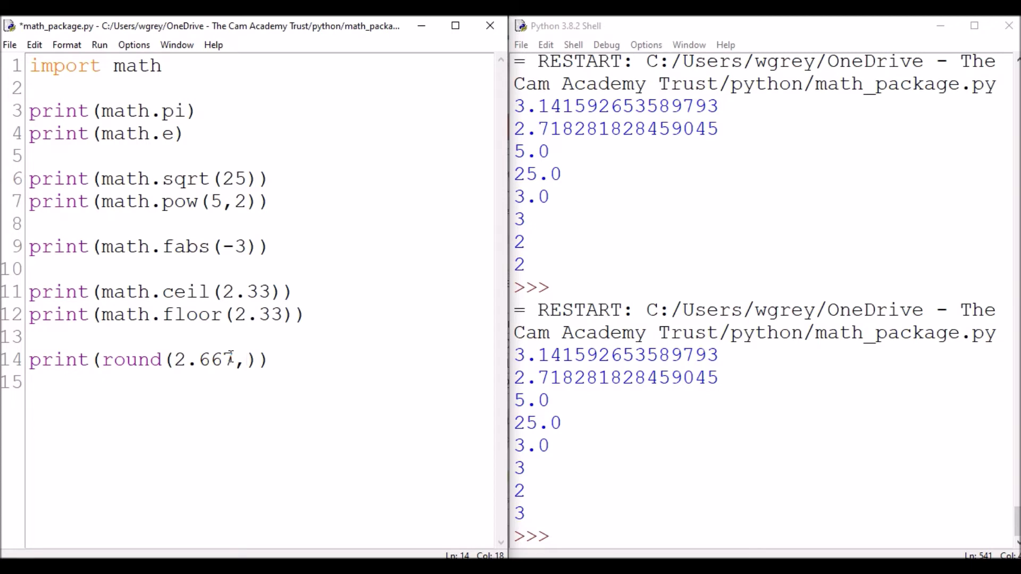
text(2)
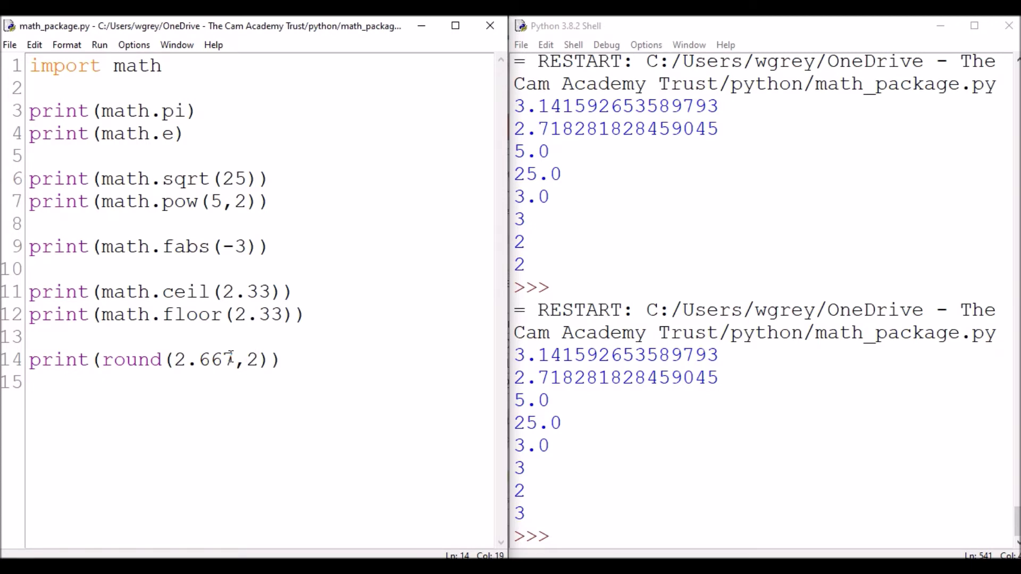
click(99, 44)
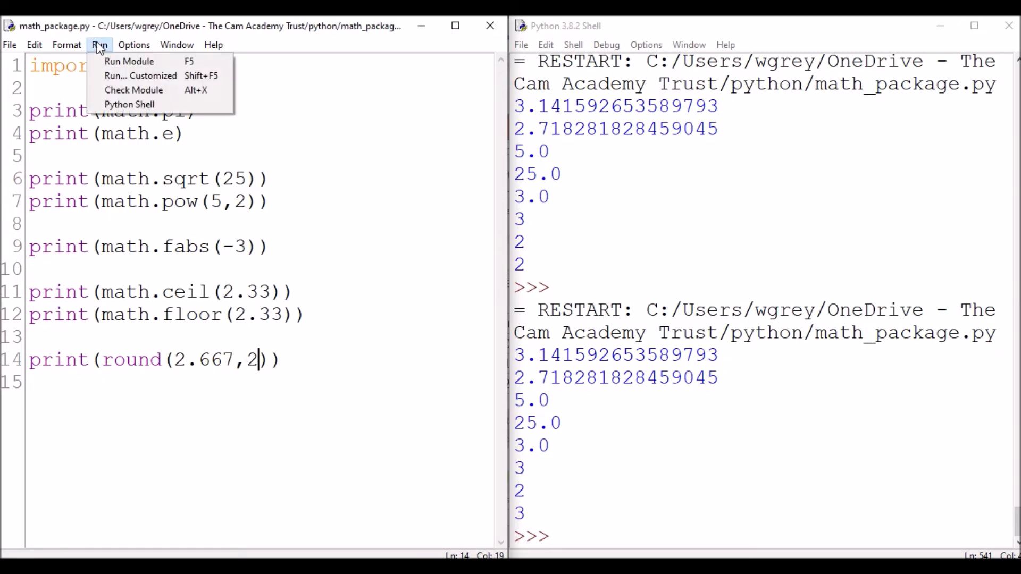
click(129, 60)
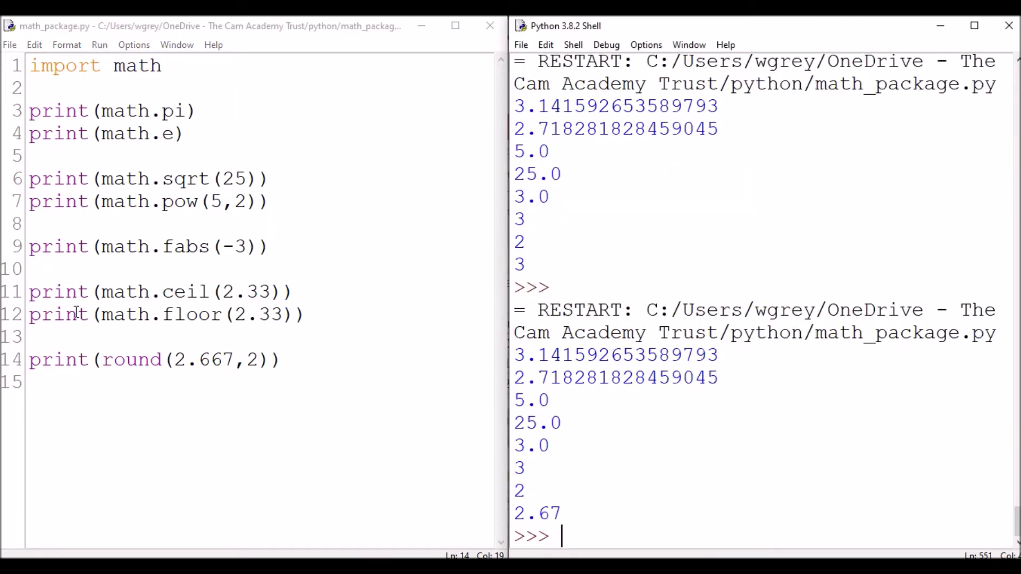
Replace the old examples with print(log10(100)) and run it, producing a NameError.
triple_click(153, 359)
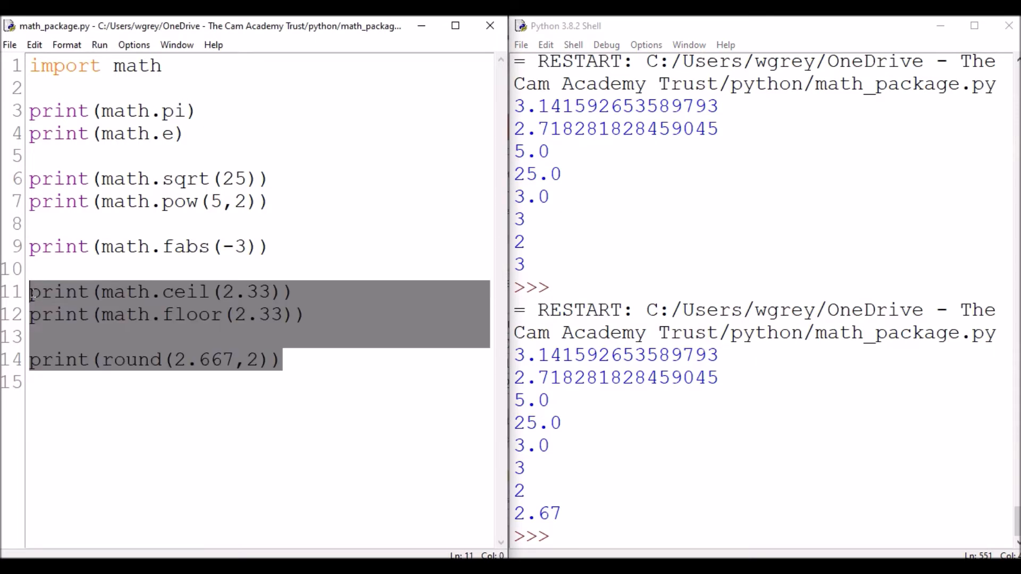
click(282, 360)
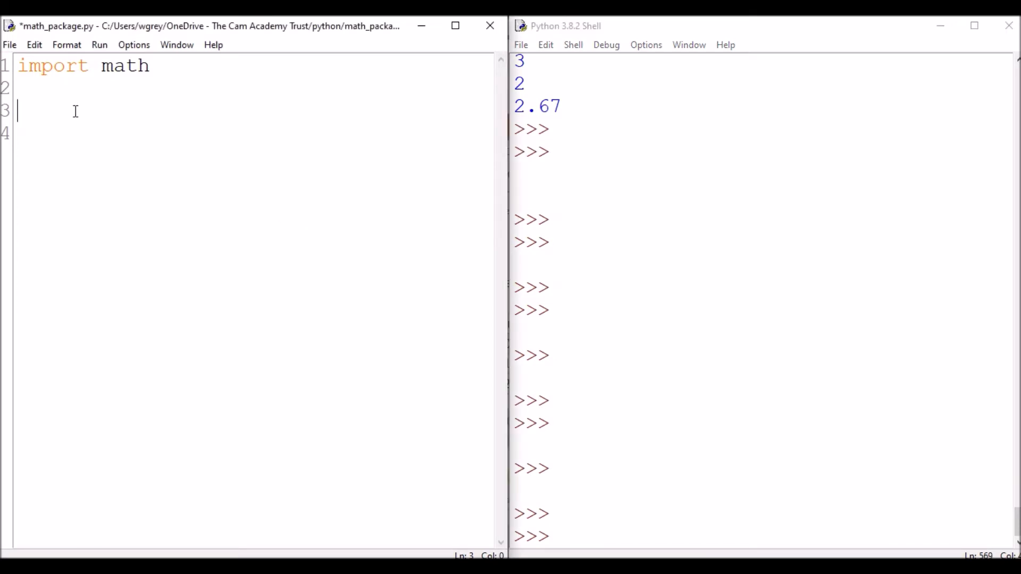
text(print()
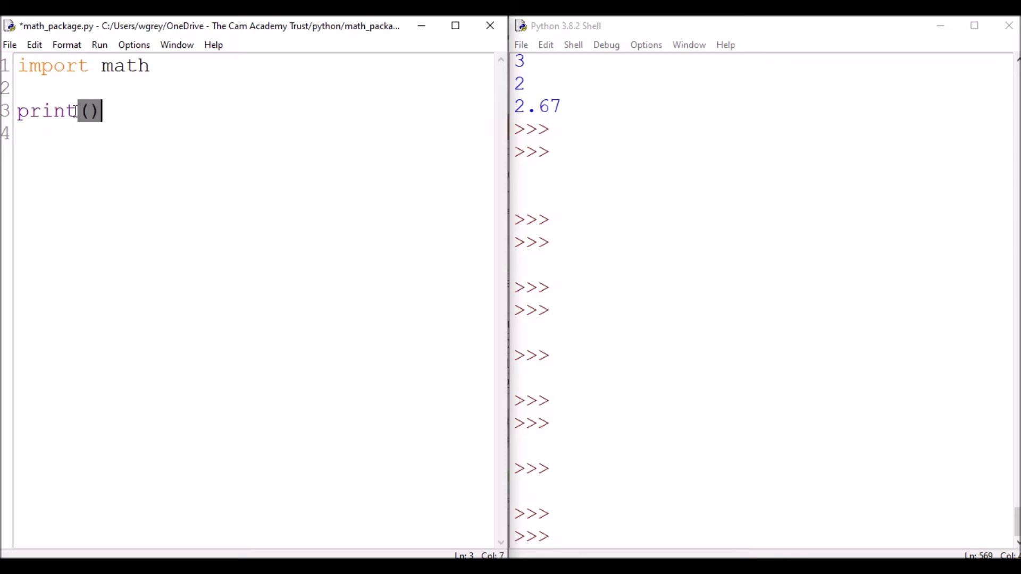
text(lo)
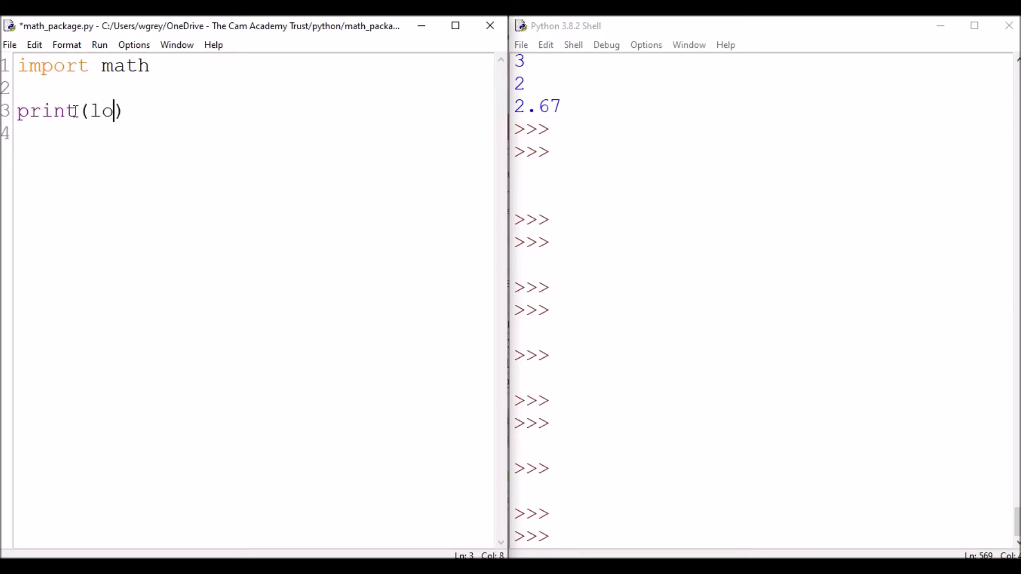
text(g10()
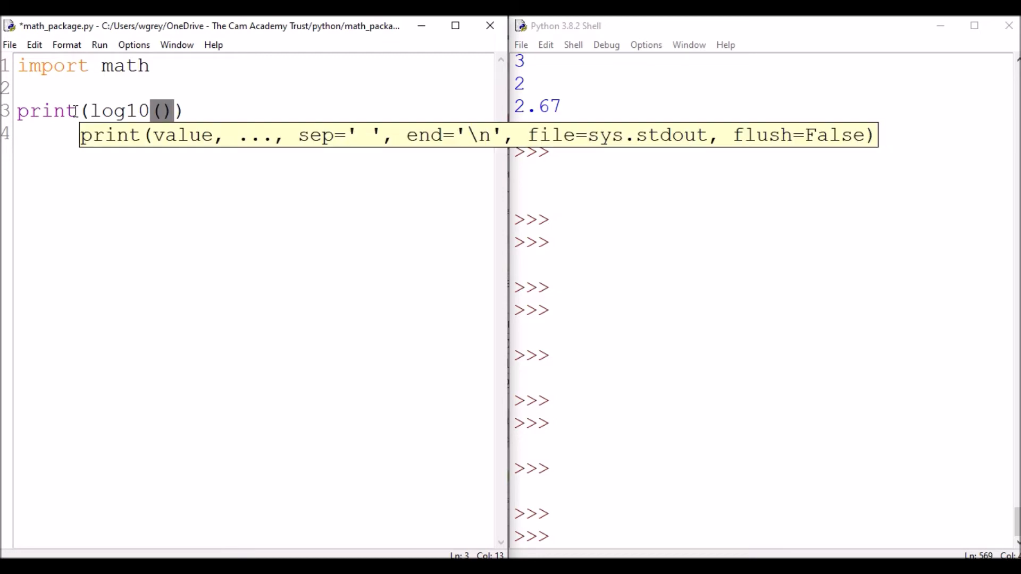
text(100)
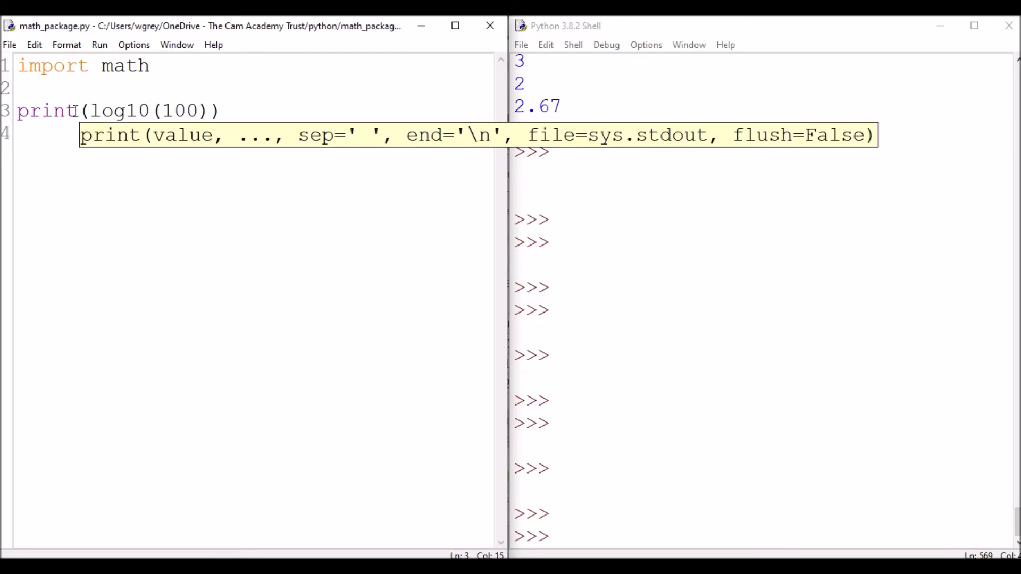
click(99, 45)
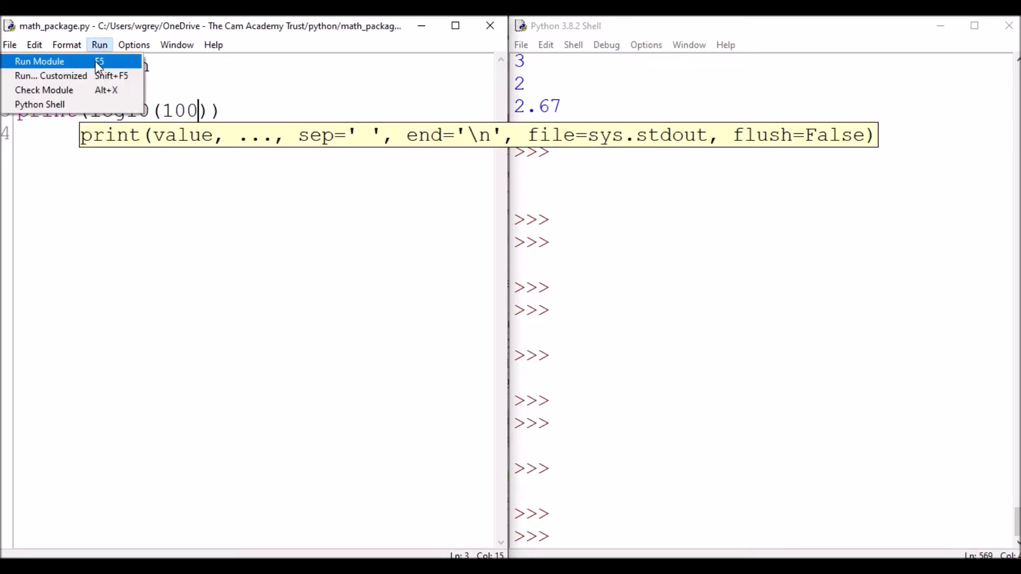
click(39, 61)
text(mt)
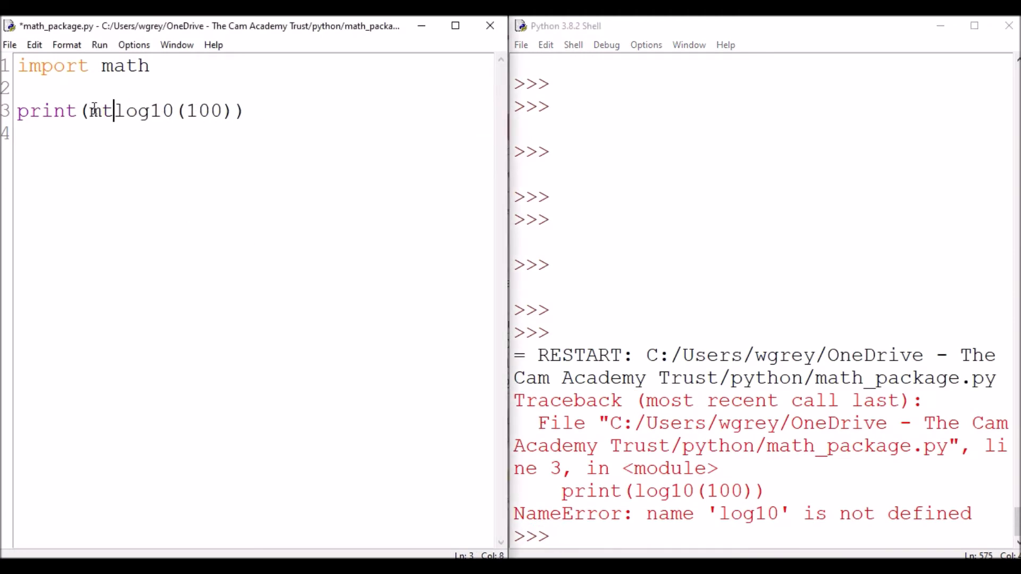
Add the missing math. prefix and rerun, printing 2.0.
text(ath)
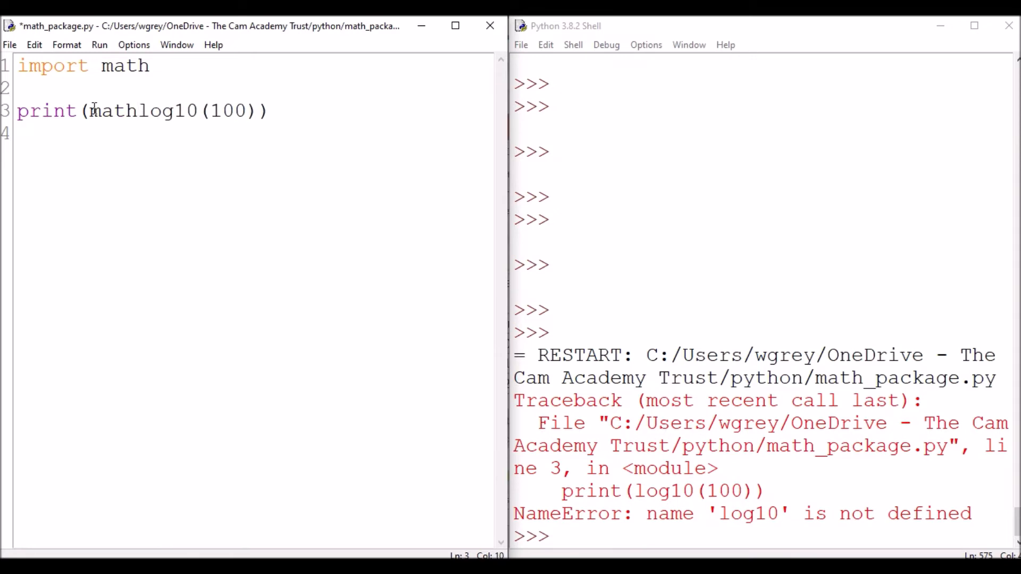
click(99, 44)
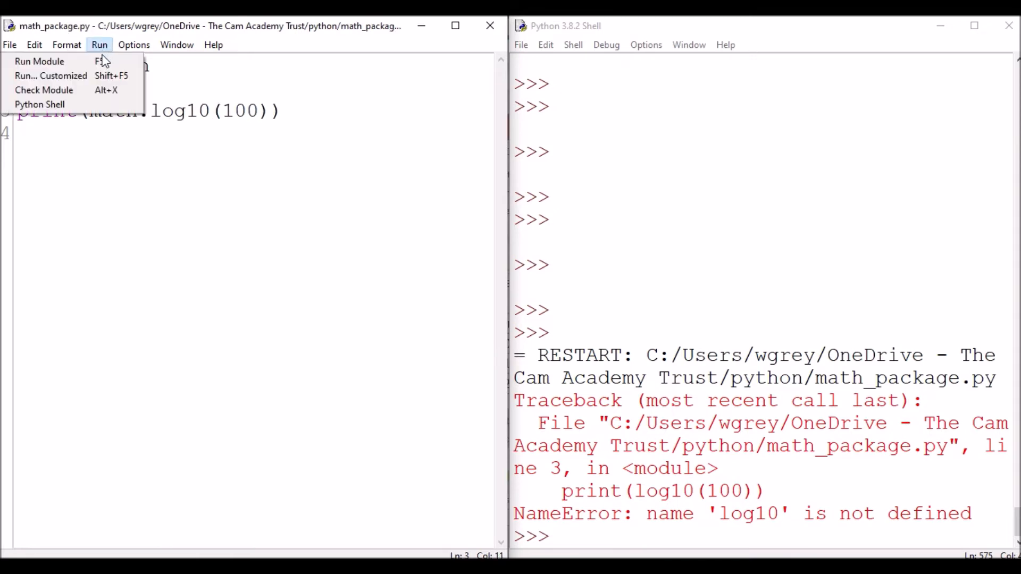
click(39, 61)
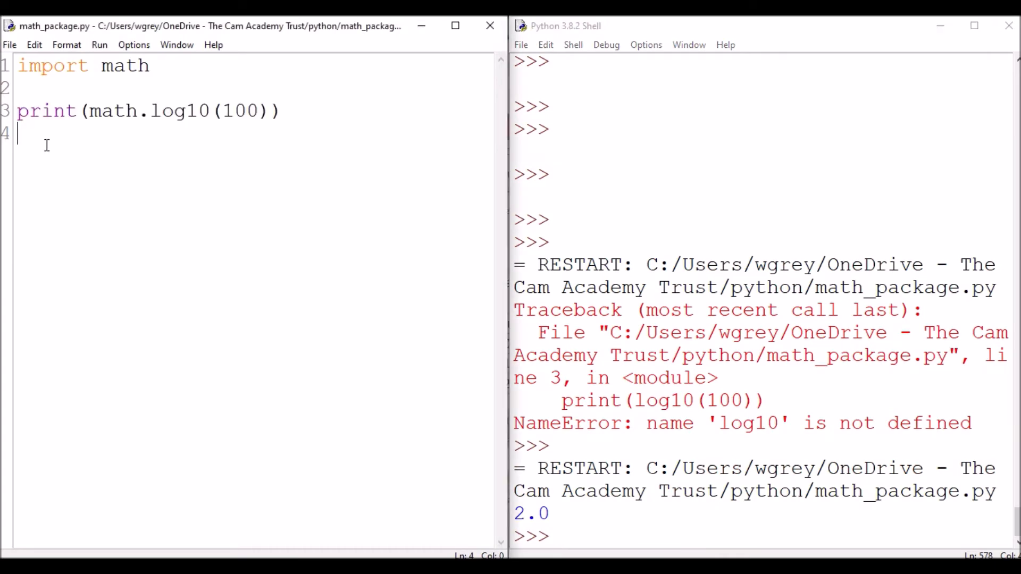
Duplicate the log line as math.log2(16), then math.log(20), then rename to exp.
text(print(math.log10(100)))
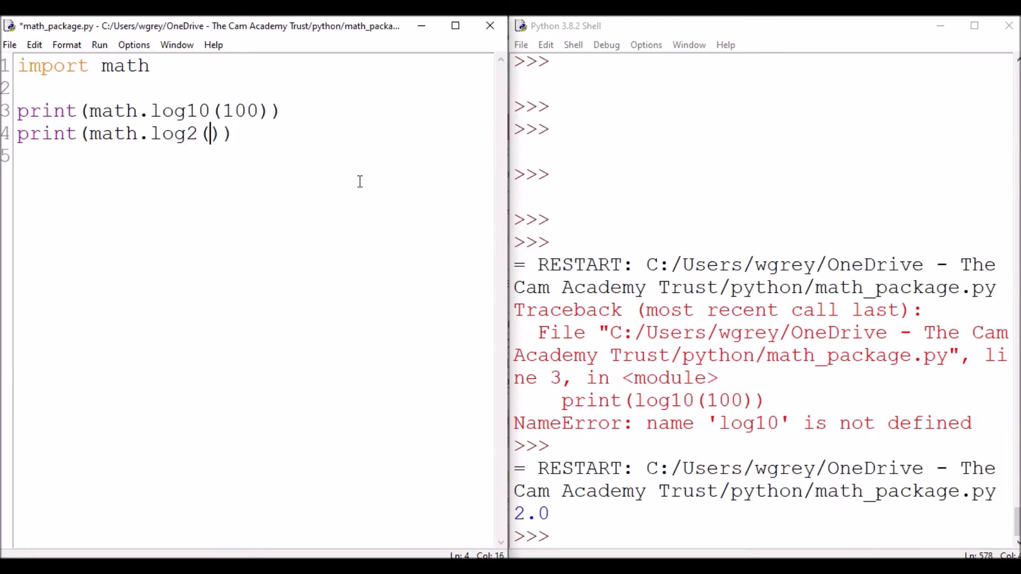
text(16)
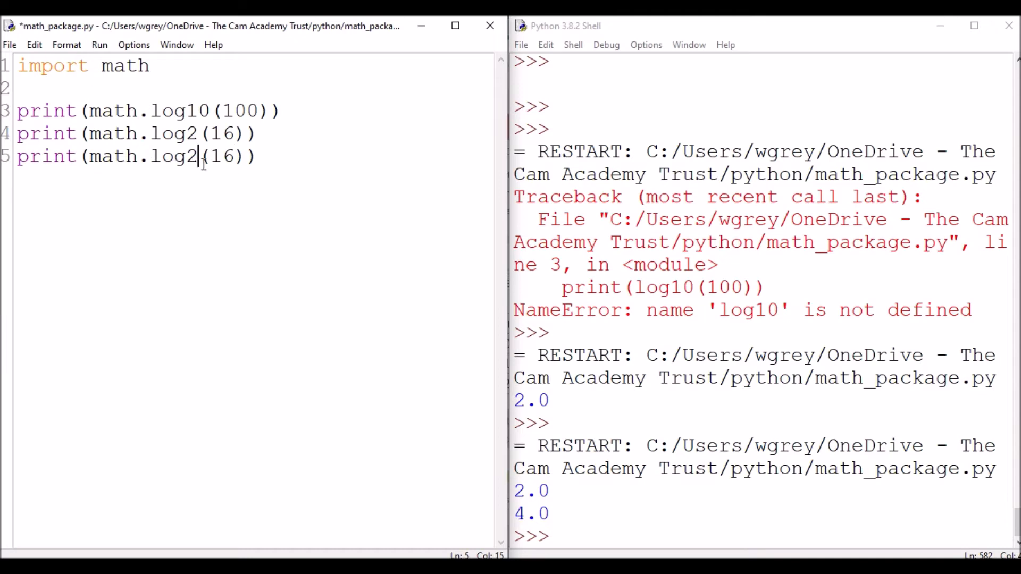
key(Backspace)
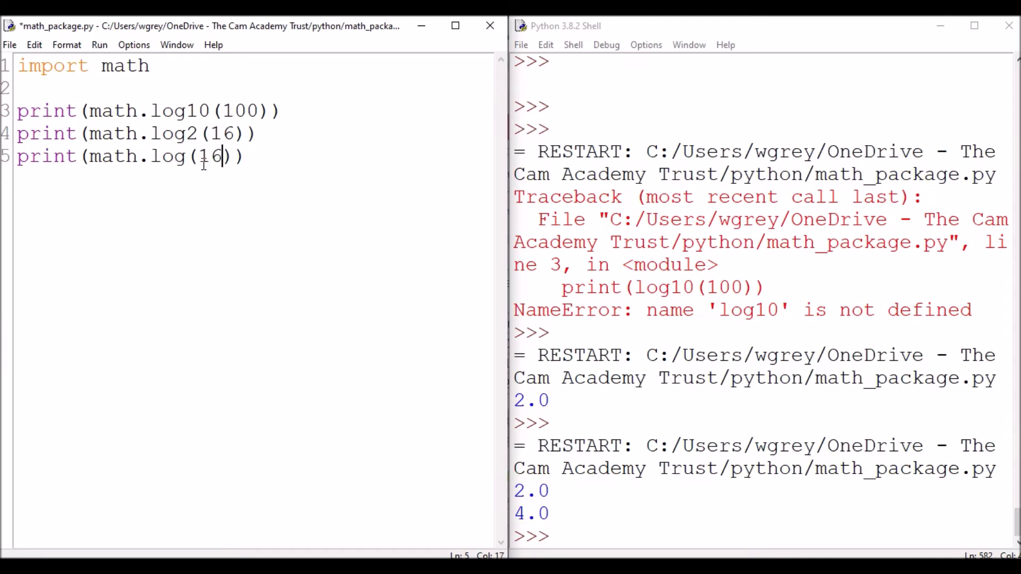
text(20)
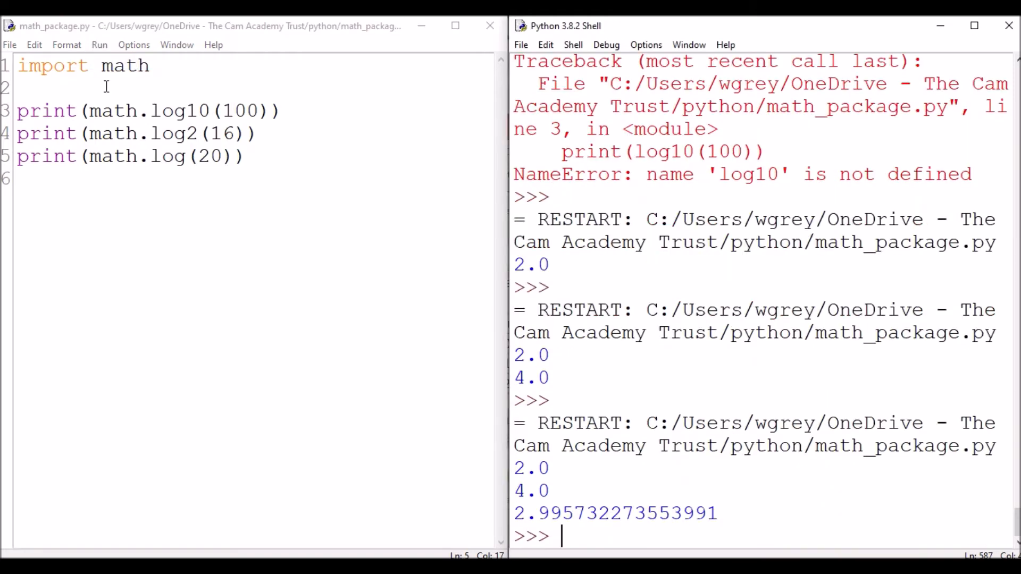
double_click(195, 156)
text(print(math.log(20)
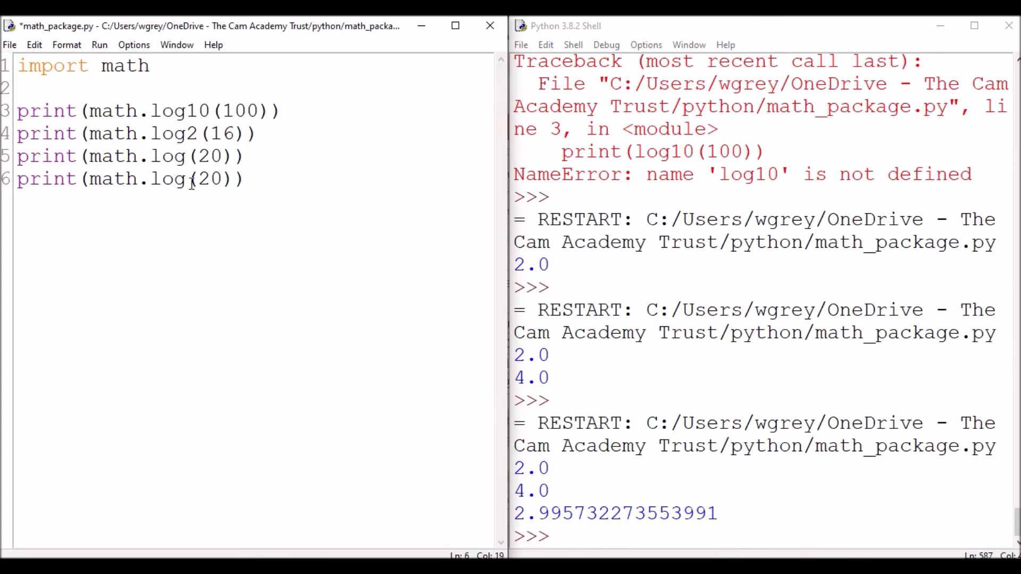
text(exp)
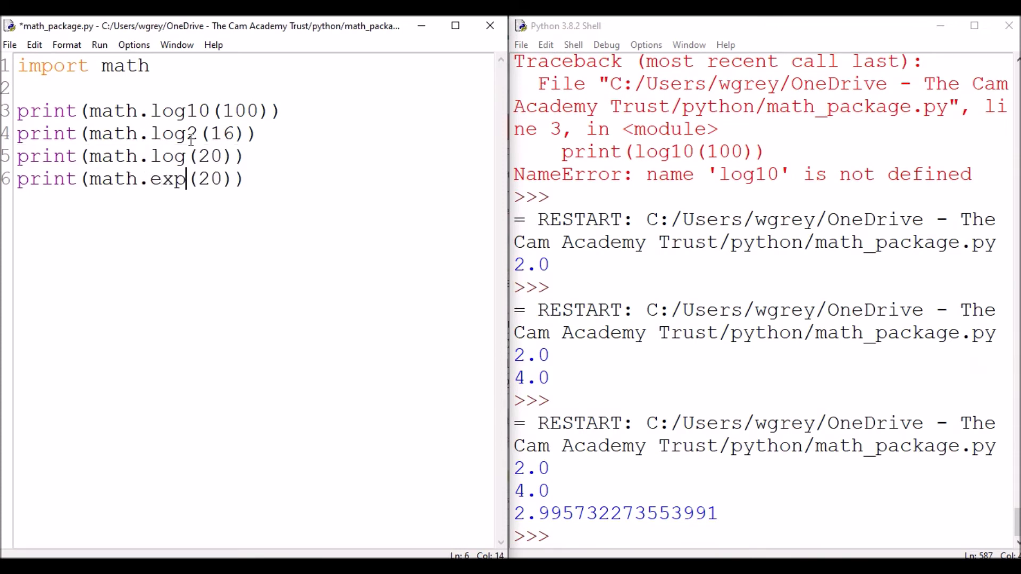
click(99, 45)
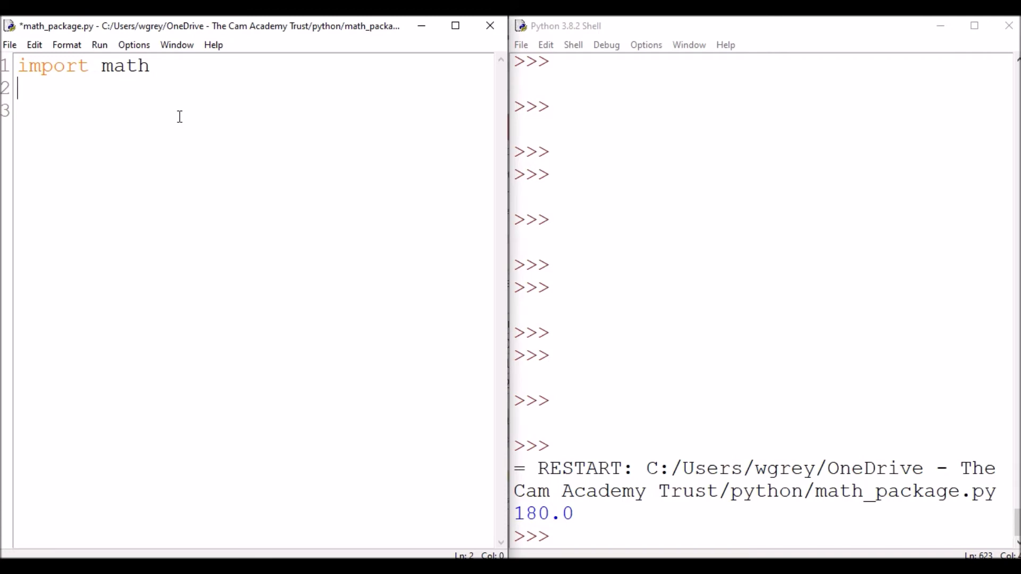
Write print(math.degrees(math.pi/4)) and save it, so the run outputs 45.0.
text(p)
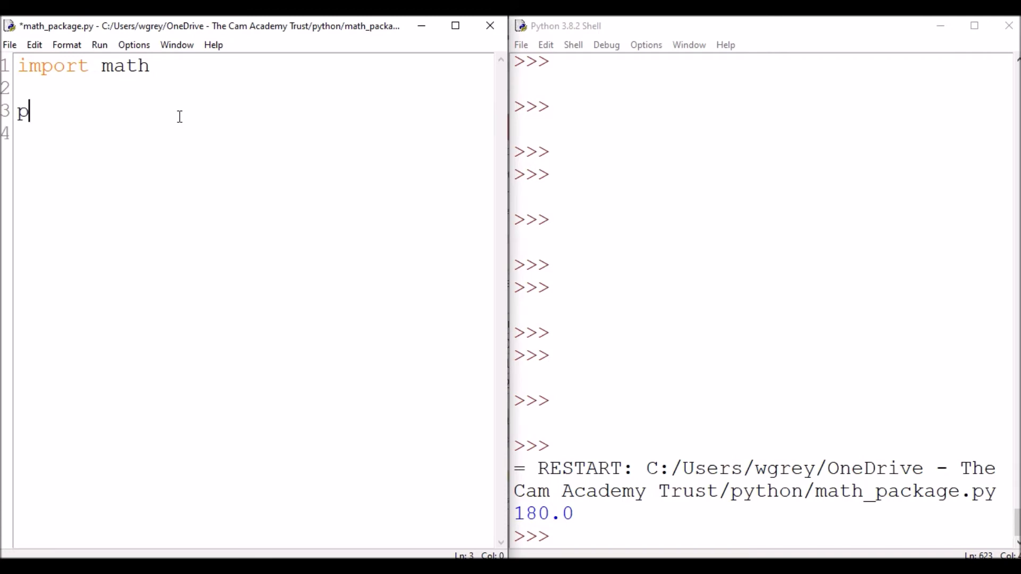
text(rint ())
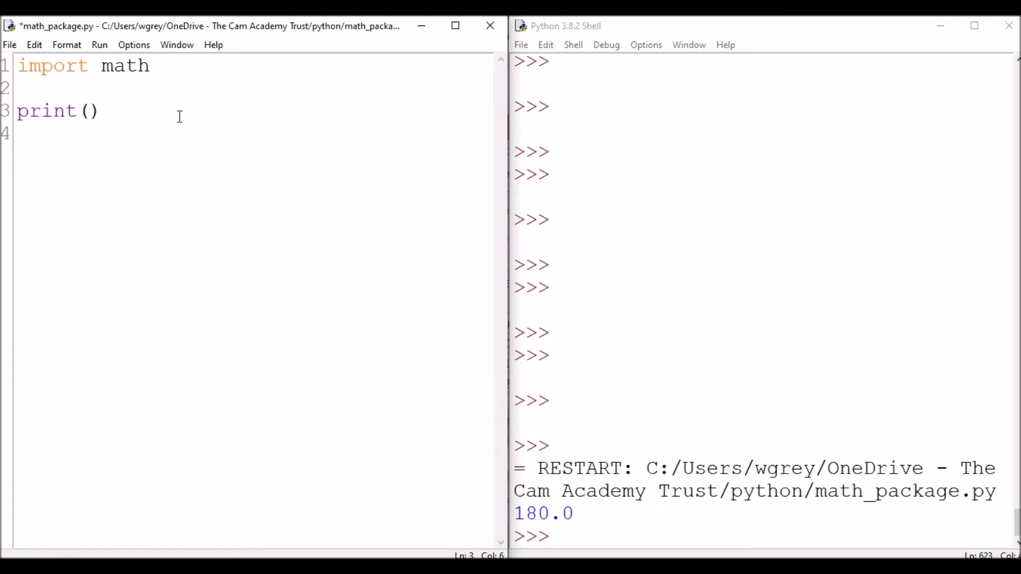
text(degrees)
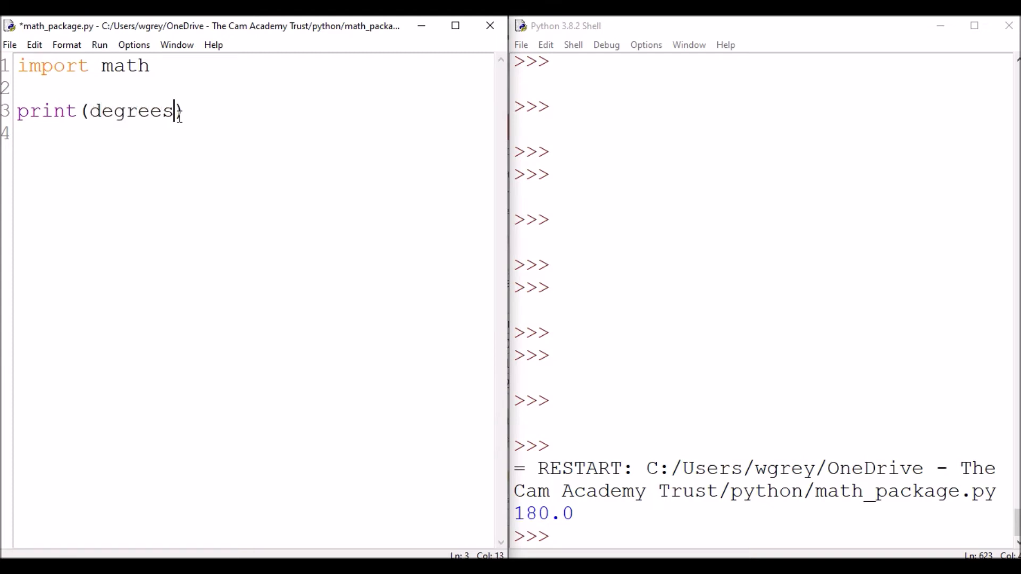
text(()
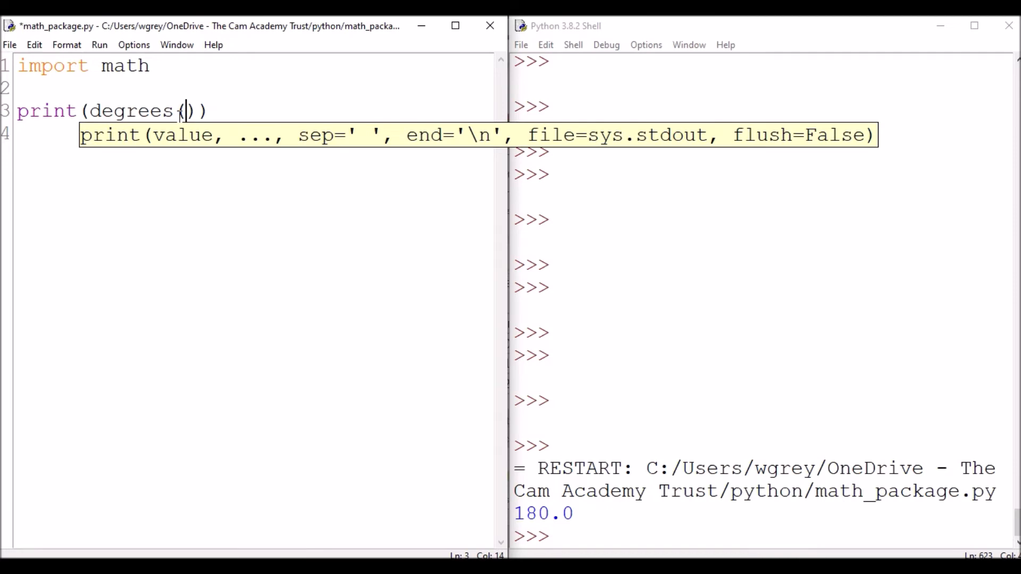
text(math.)
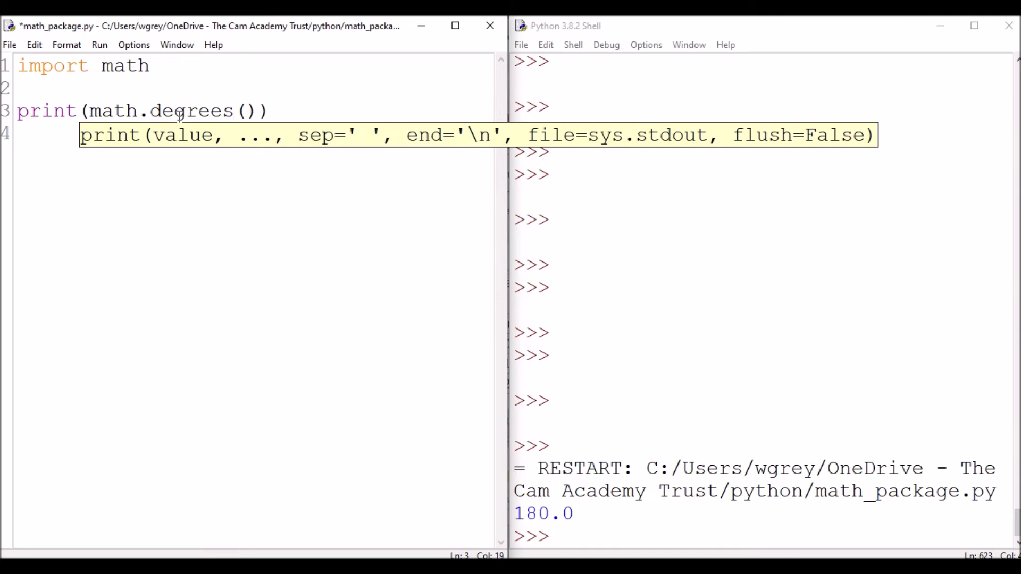
text(math.p)
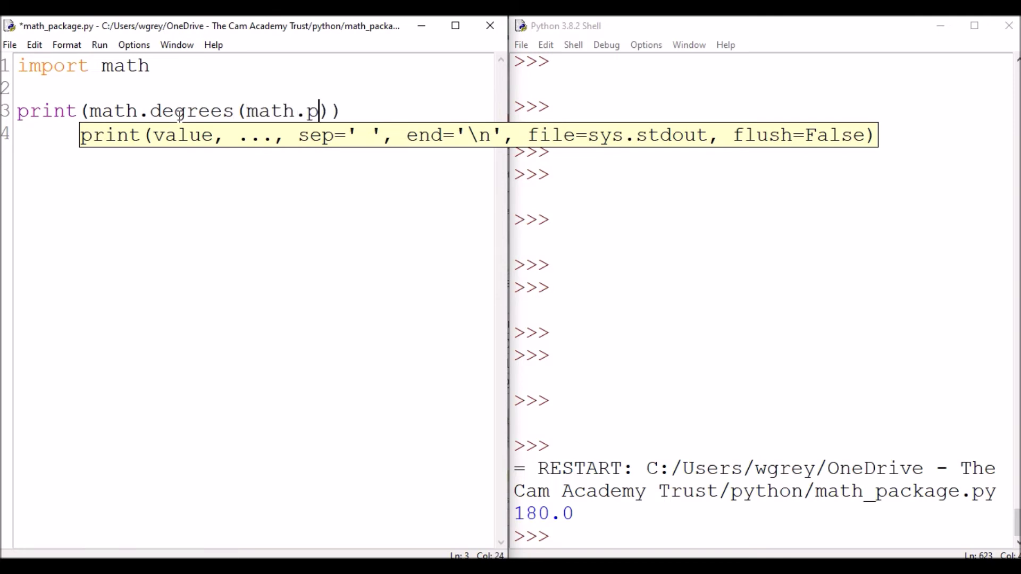
text(i/4)
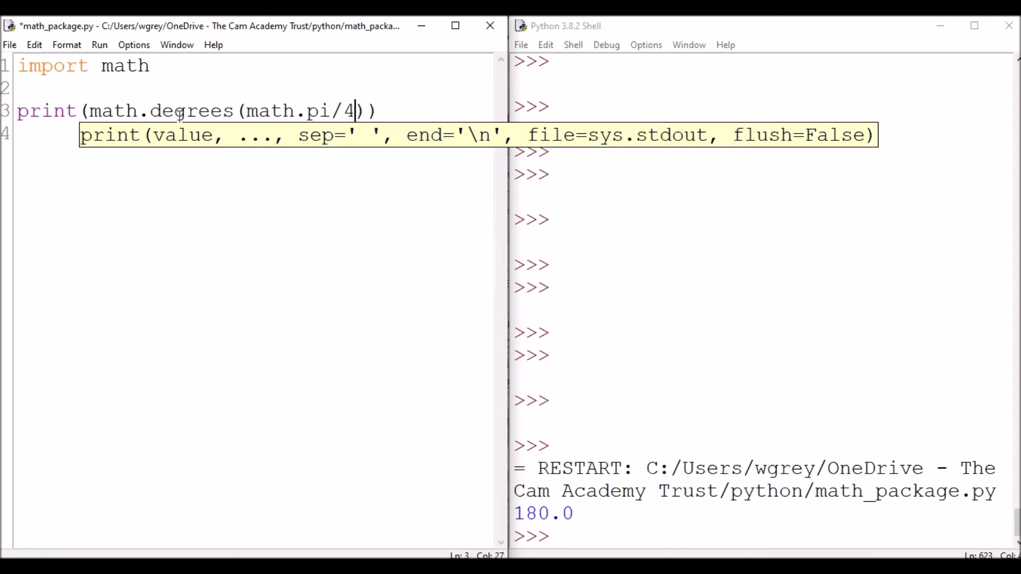
key(ctrl+s)
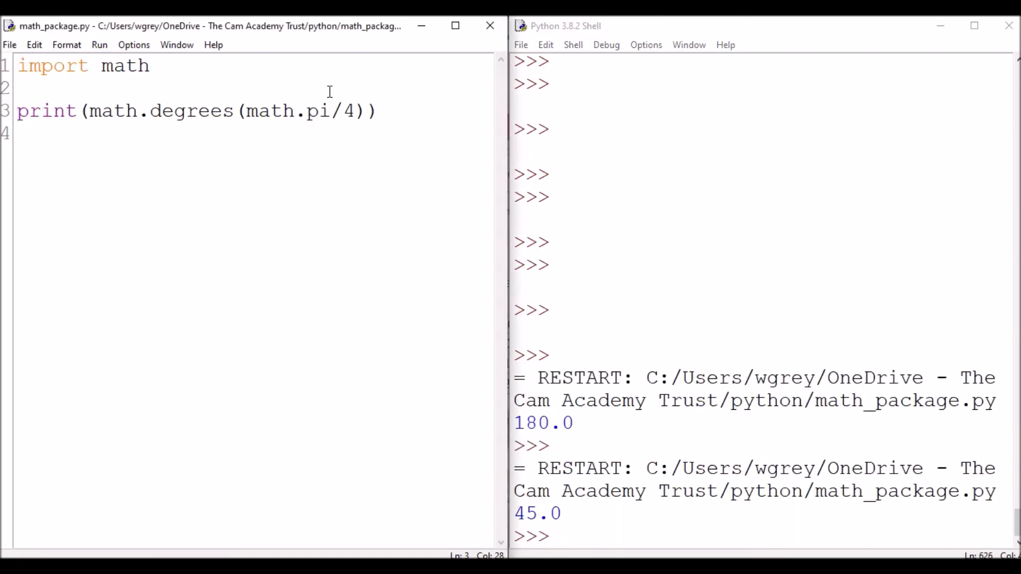
right_click(377, 110)
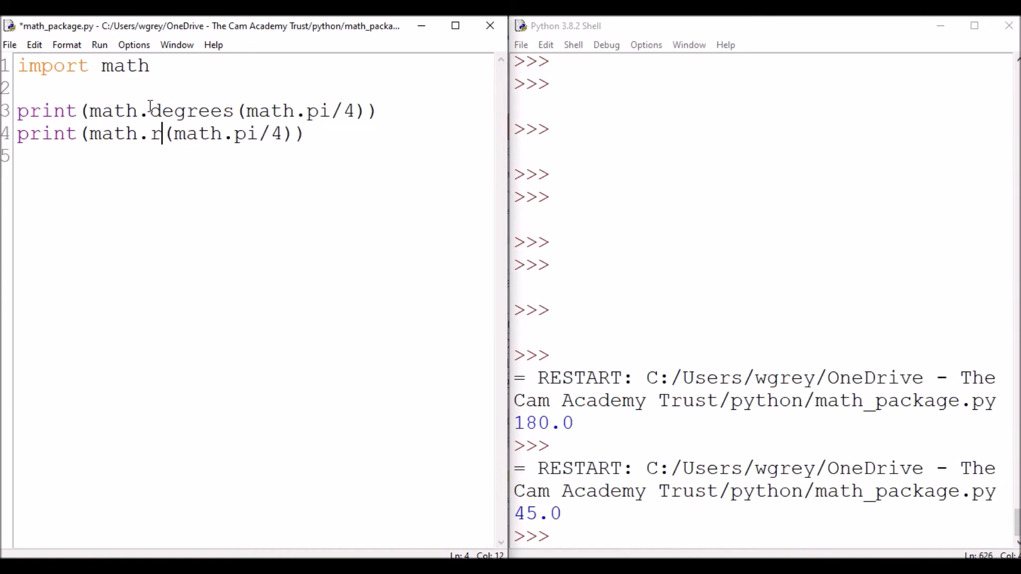
Turn the copied line into print(math.radians(180)), printing 3.141592653589793.
text(adians)
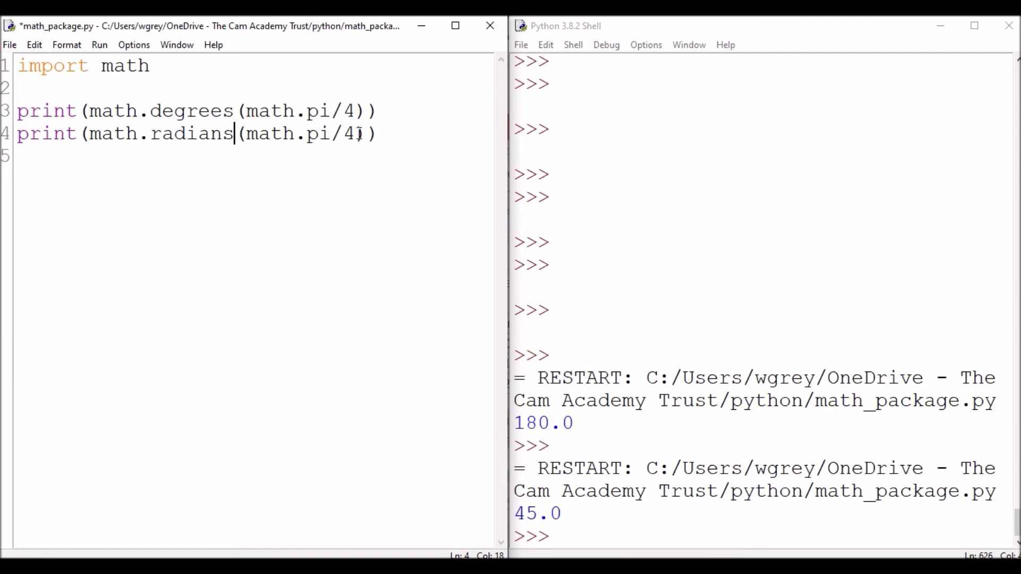
click(360, 133)
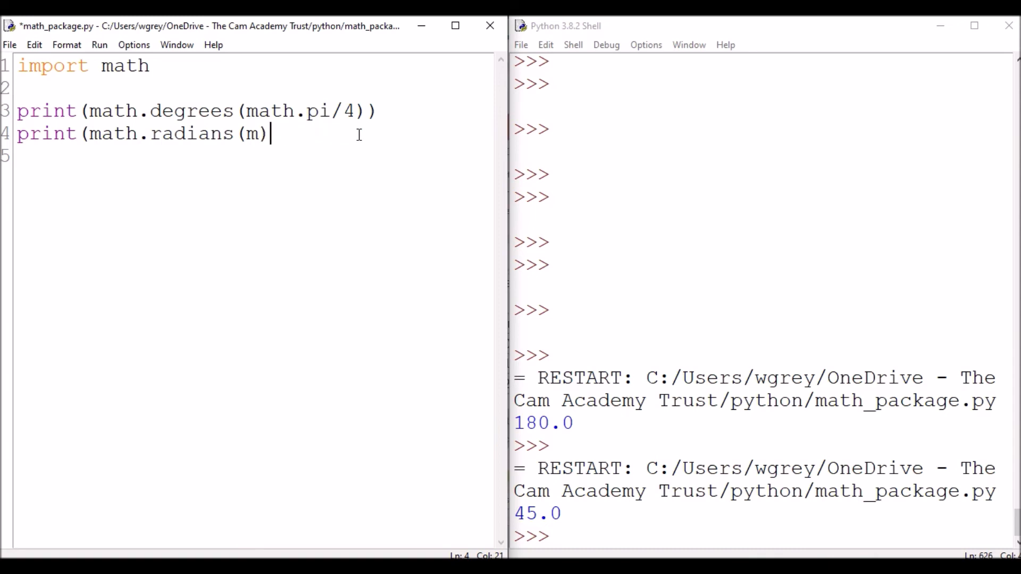
key(Backspace)
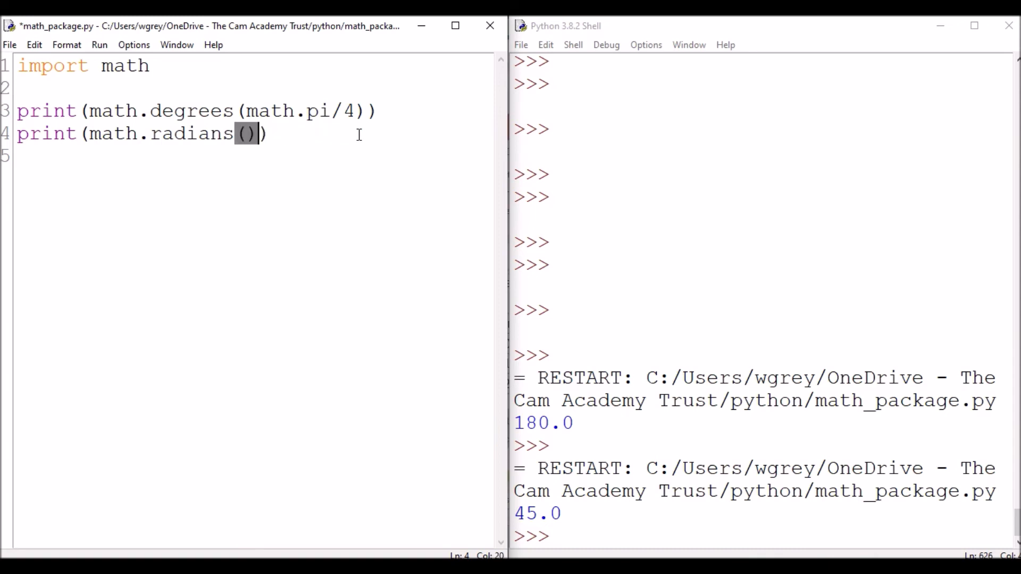
text(180)
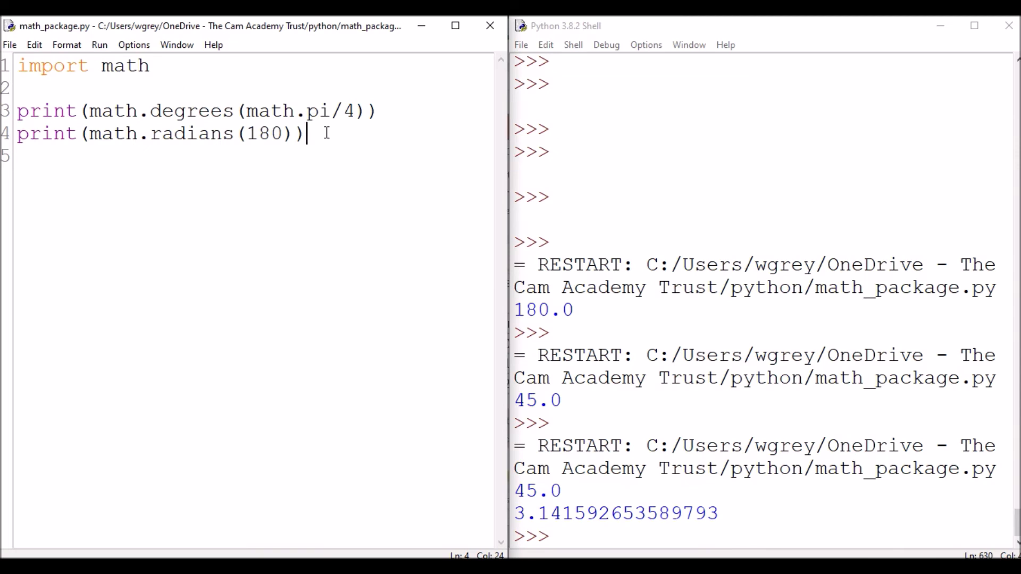
key(enter)
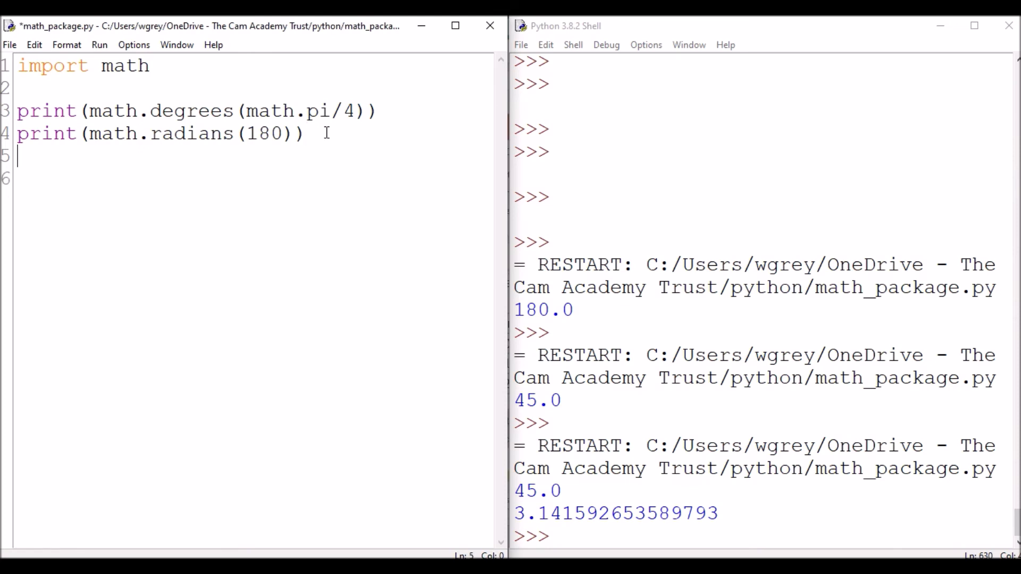
Add a new line printing math.cos(math.degrees(math.pi/4)), initially missing its closing bracket.
key(enter)
text(print()
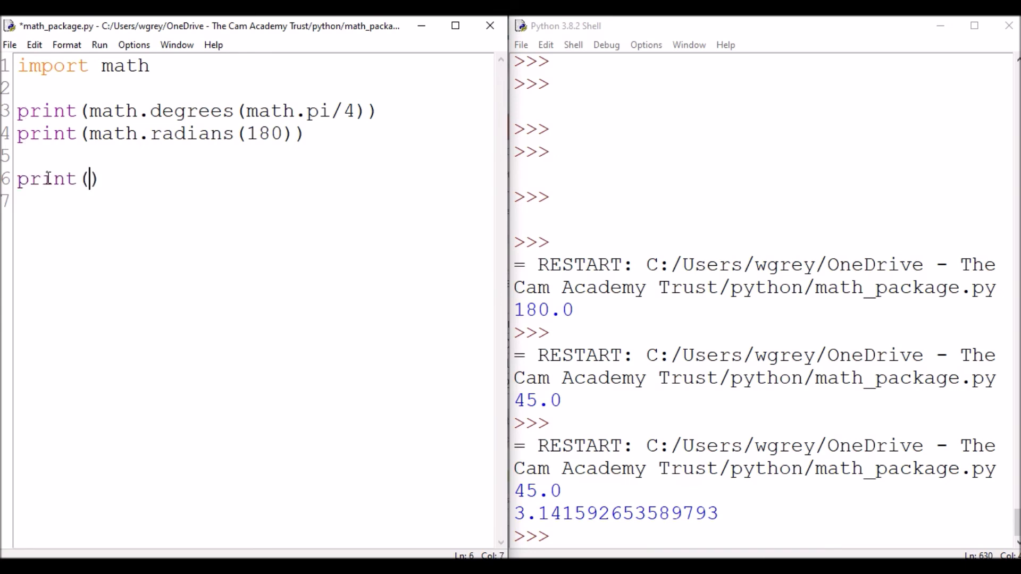
text(math.cos()
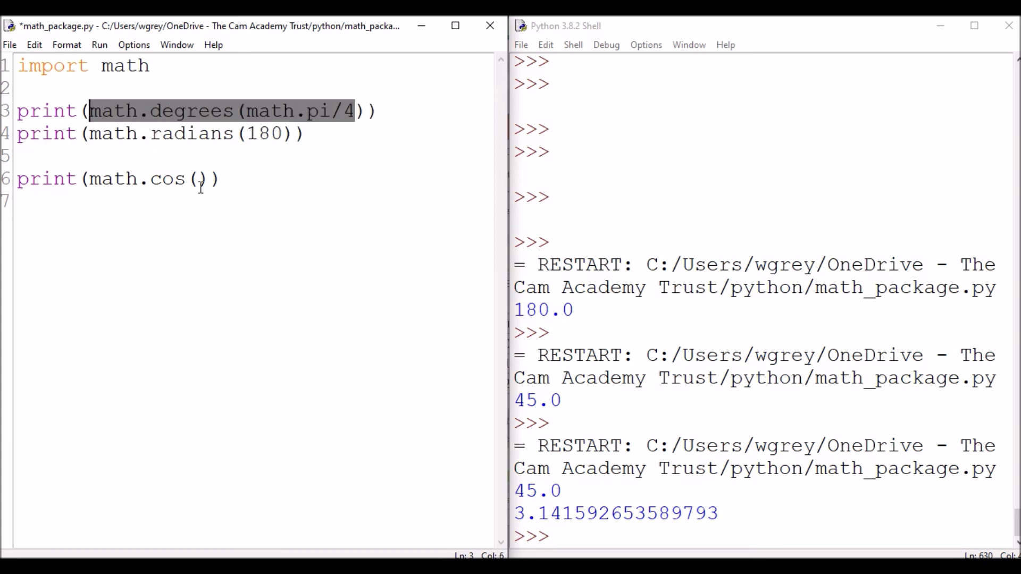
right_click(199, 180)
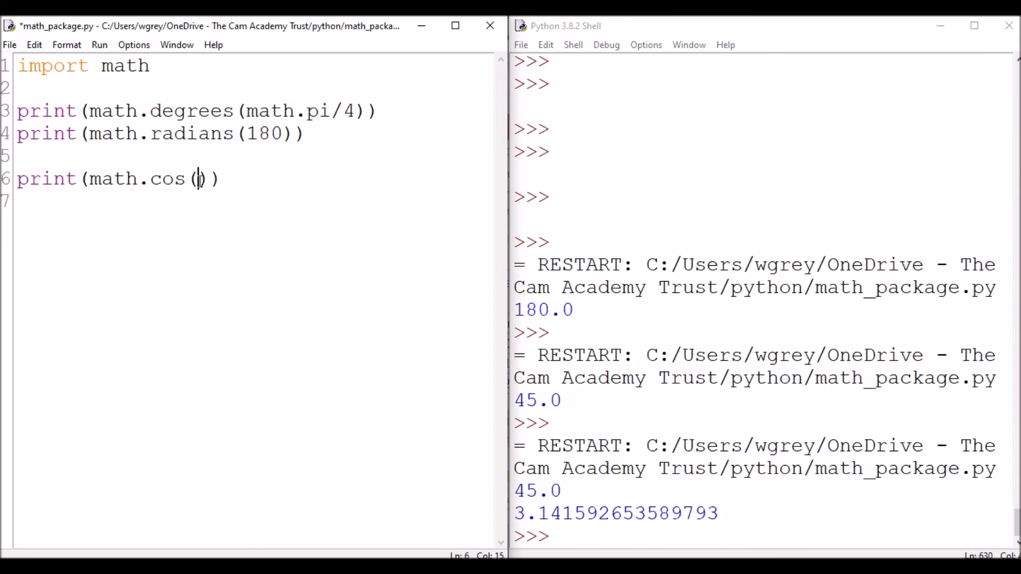
text(math.degrees(math.pi/4)
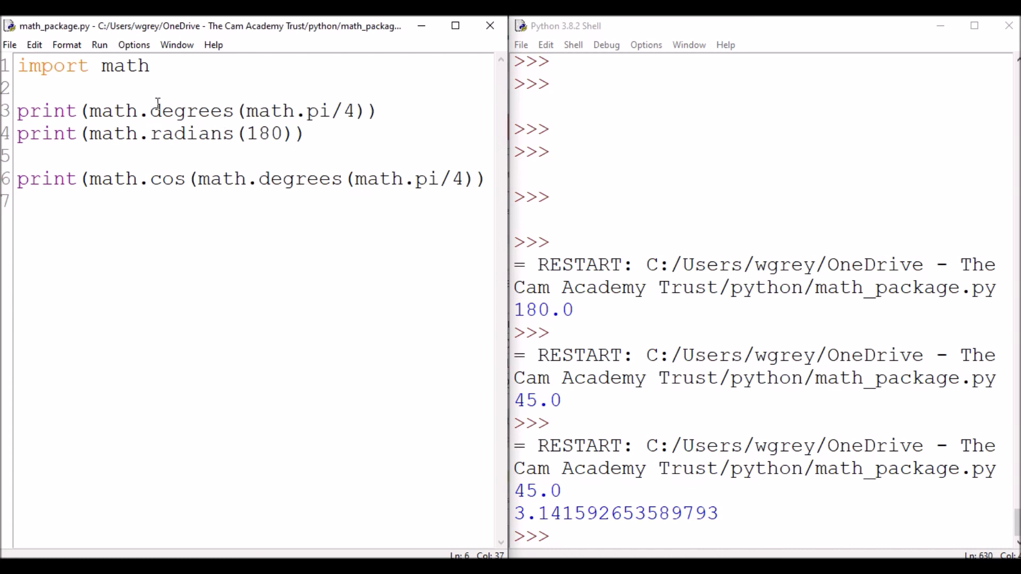
Run the module, dismiss the SyntaxError, and rerun the fixed script to print 0.5253219888177297.
click(99, 44)
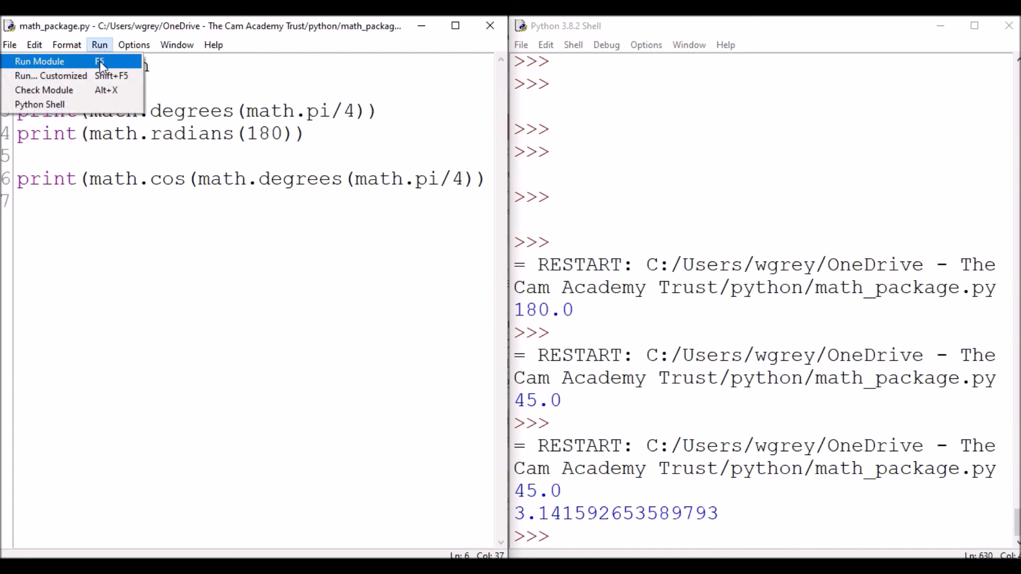
click(39, 60)
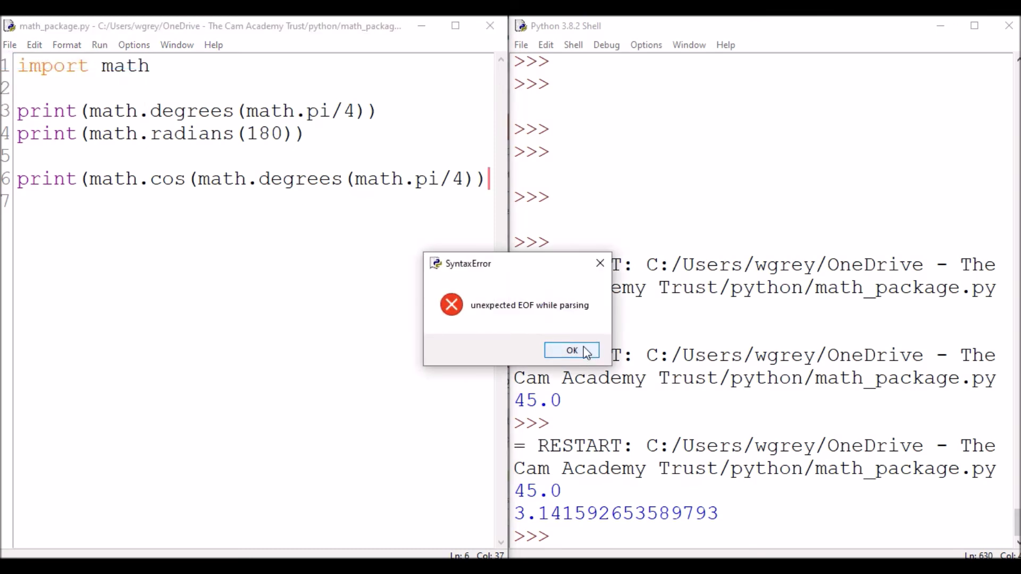
click(571, 350)
text())
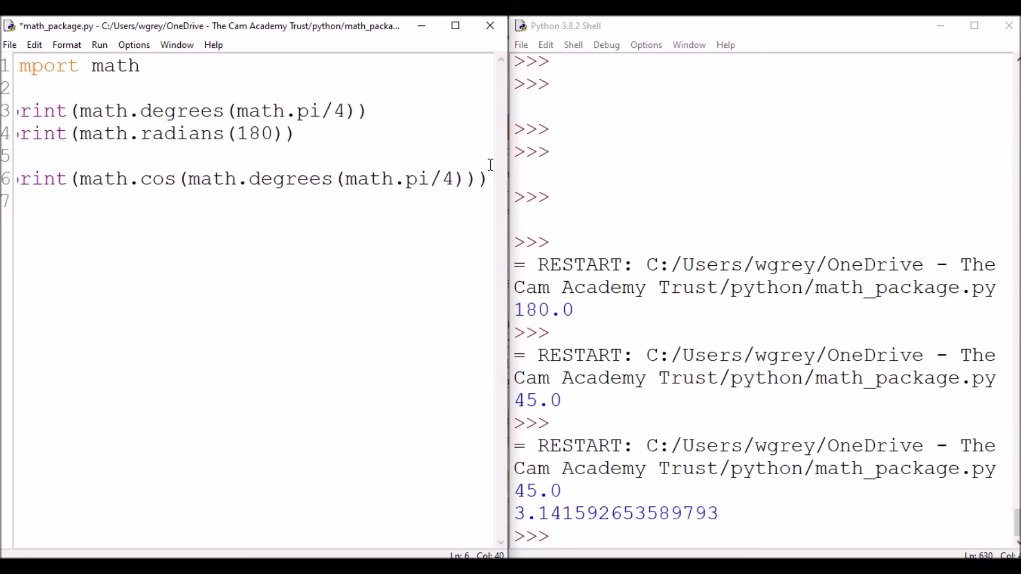
click(99, 44)
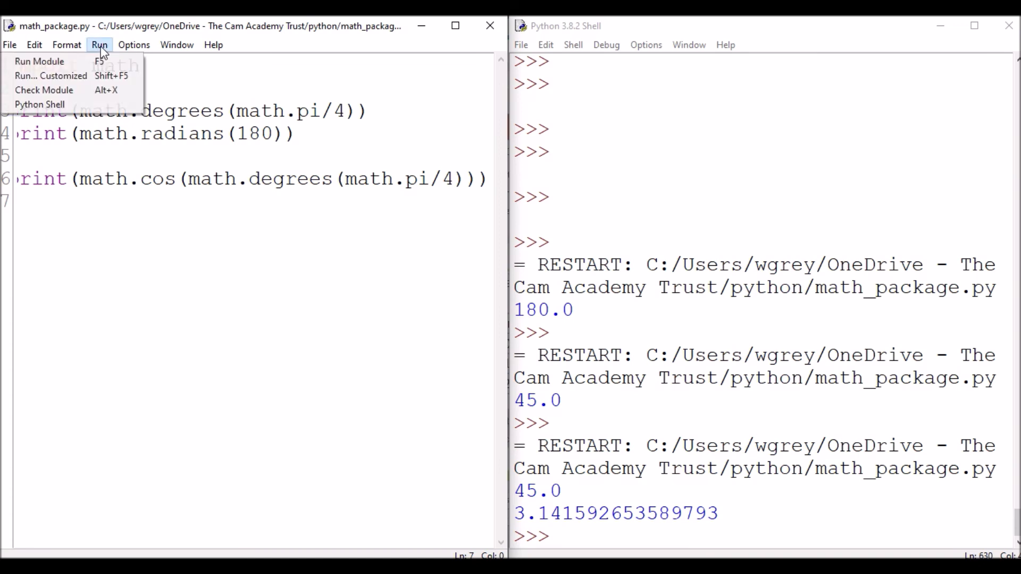
click(38, 61)
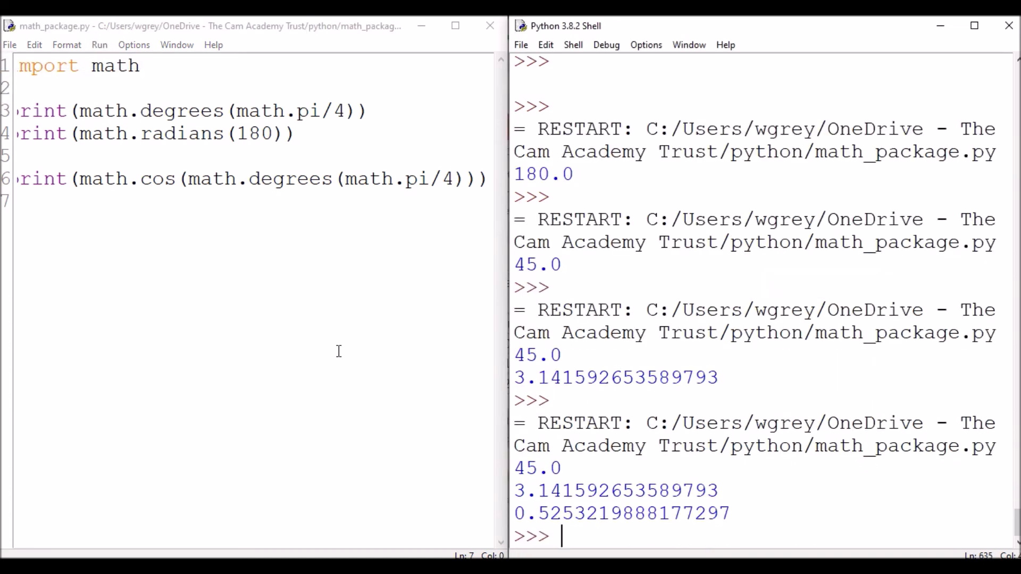
mouse_move(514, 518)
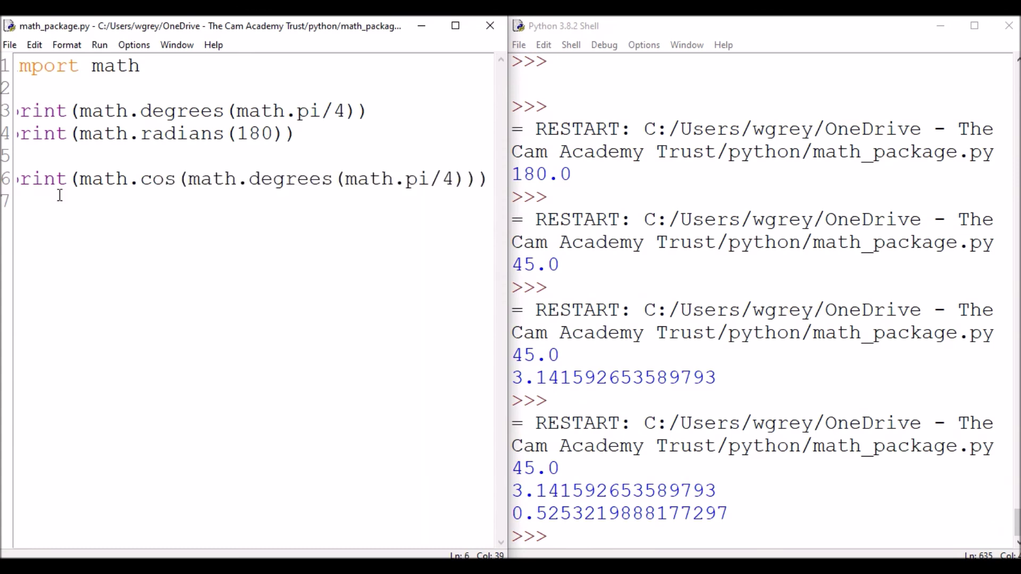
Duplicate the cos line and turn it into print(math.acos(1)).
triple_click(248, 179)
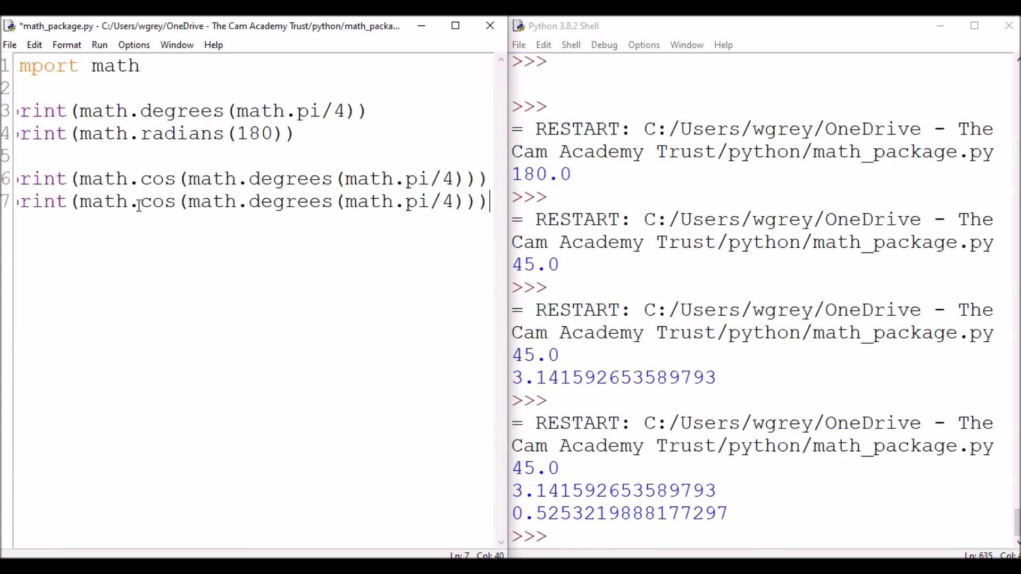
text(a)
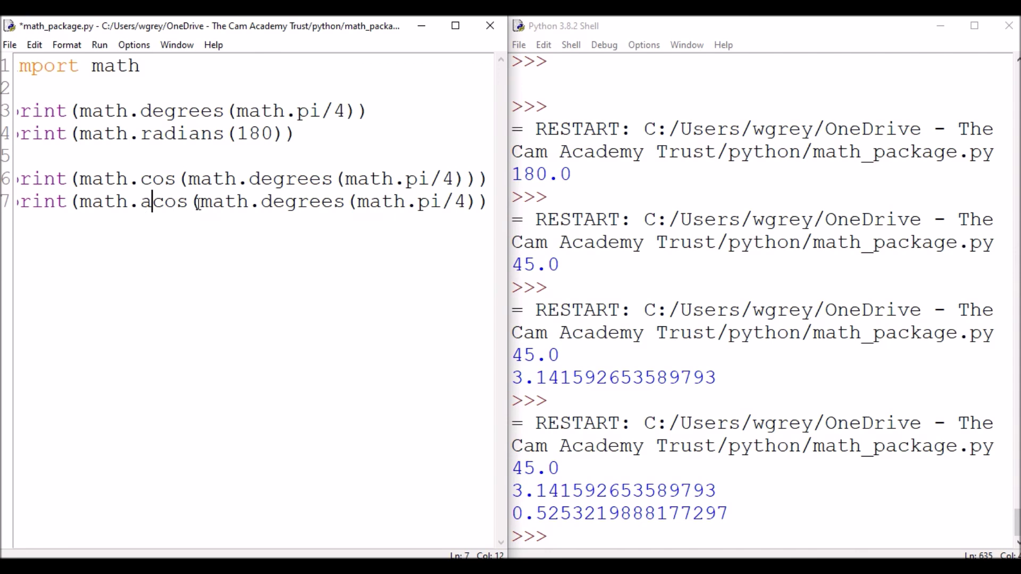
drag(198, 201, 421, 201)
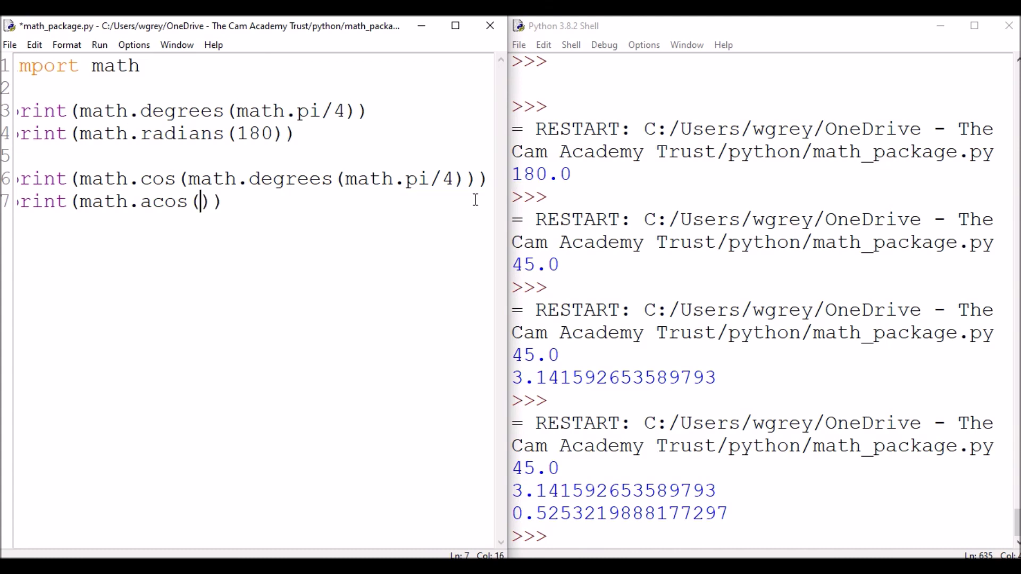
text(1)
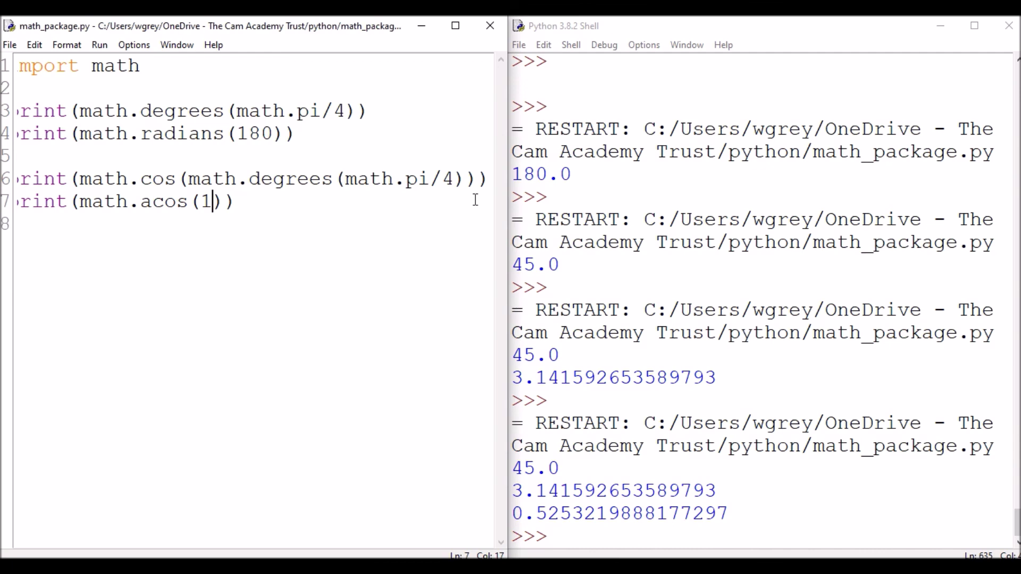
Run the module so the shell shows 0.0, then return focus to the script.
click(99, 44)
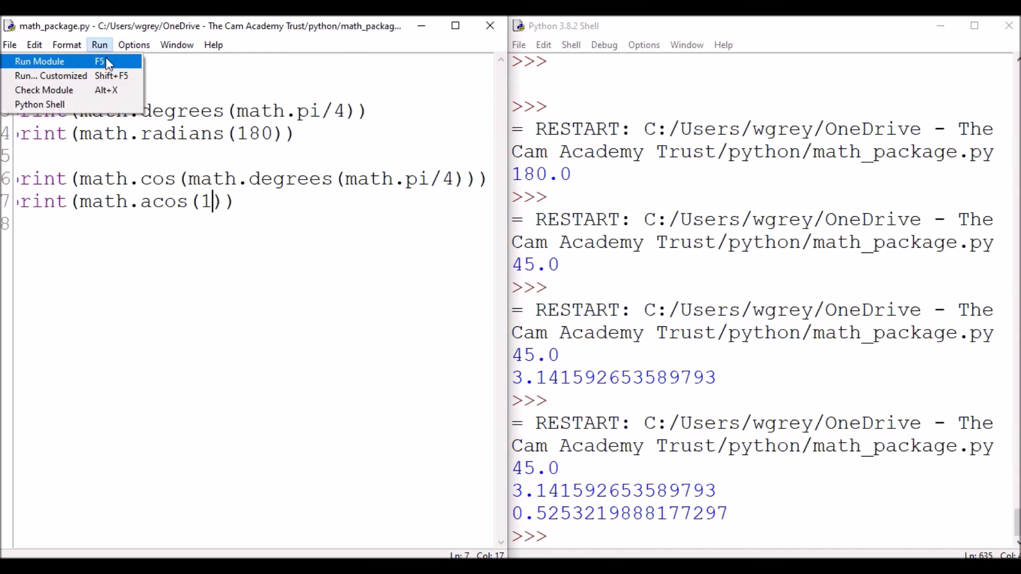
click(40, 60)
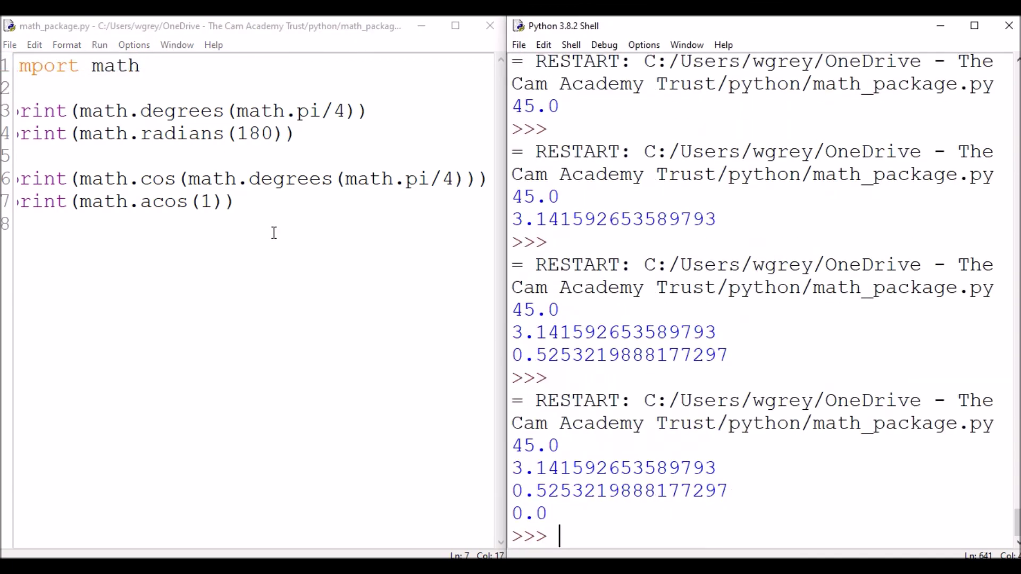
click(161, 201)
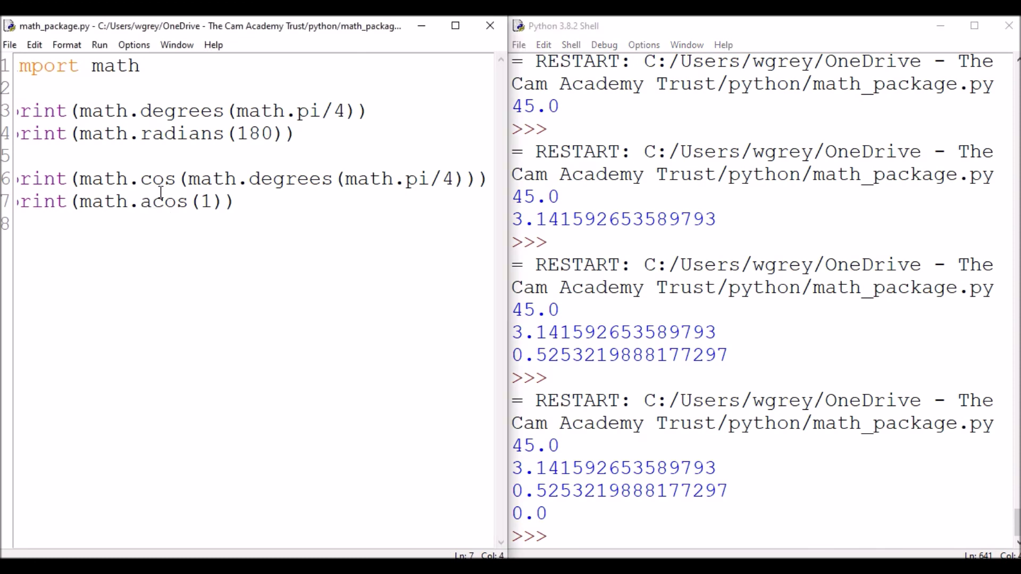
click(468, 179)
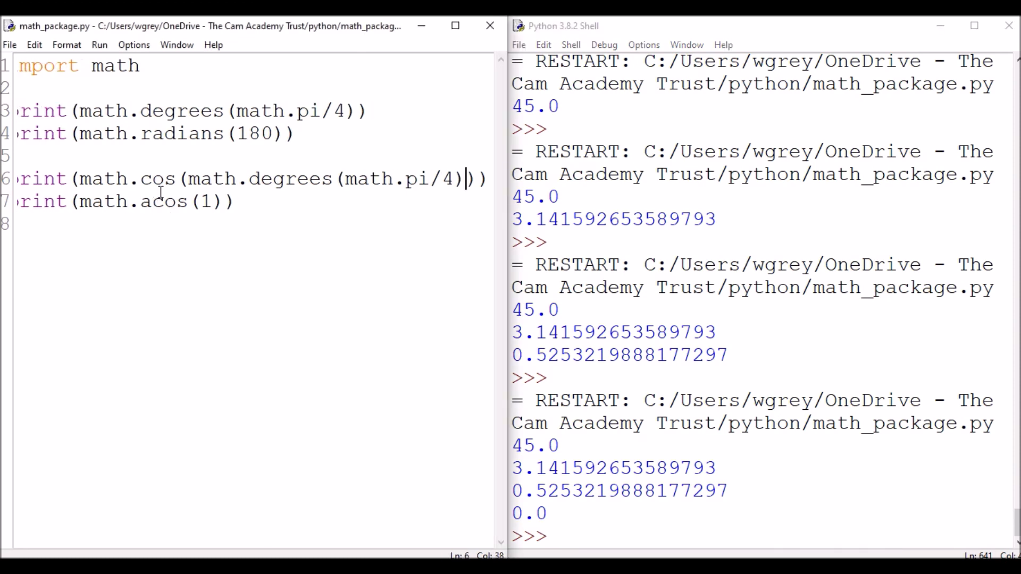